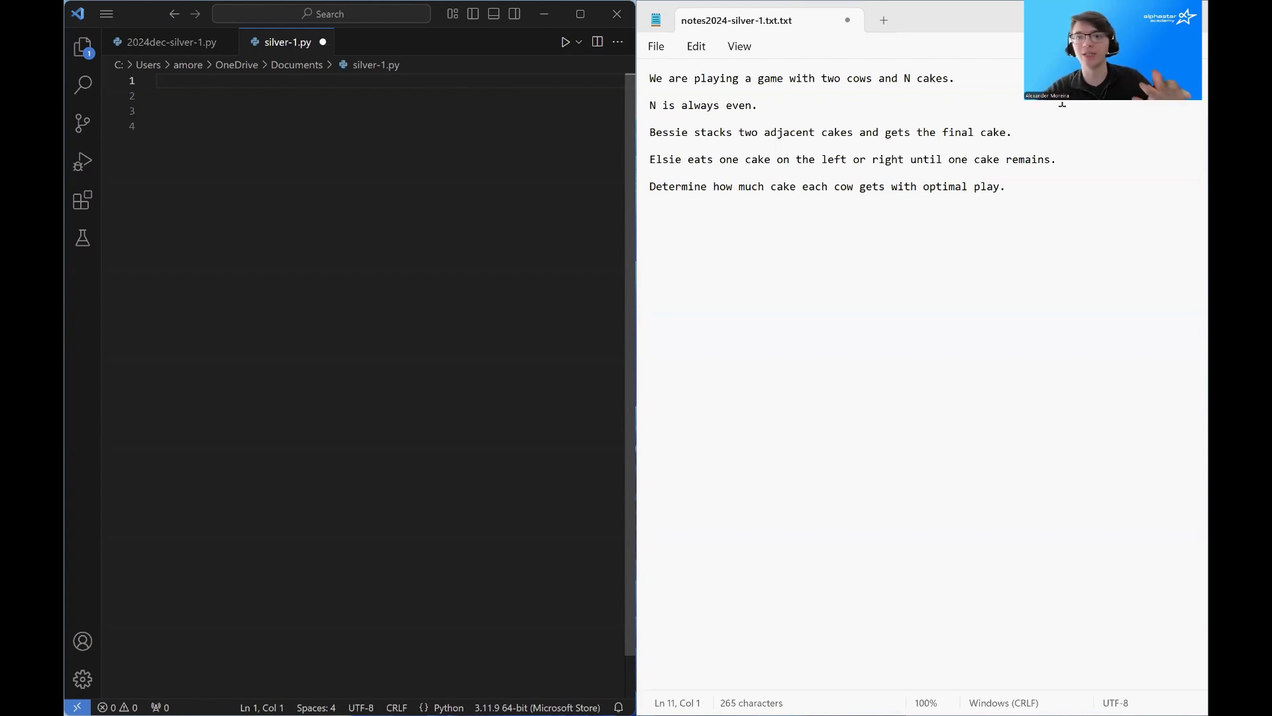
# Step: Write 'Example: 10 20 30 40' and 'Bessie stacks the two cakes in the middle', giving 10 50 40
pyautogui.tripleClick(703, 105)
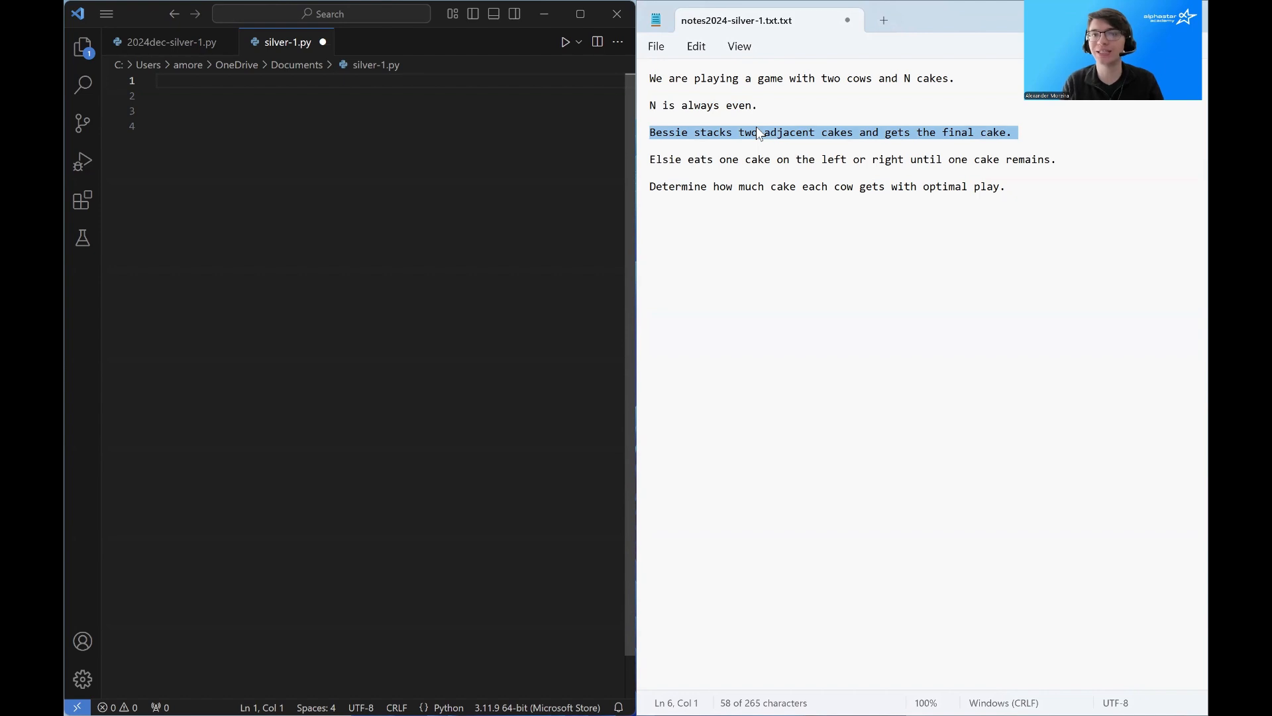
pyautogui.moveTo(811, 145)
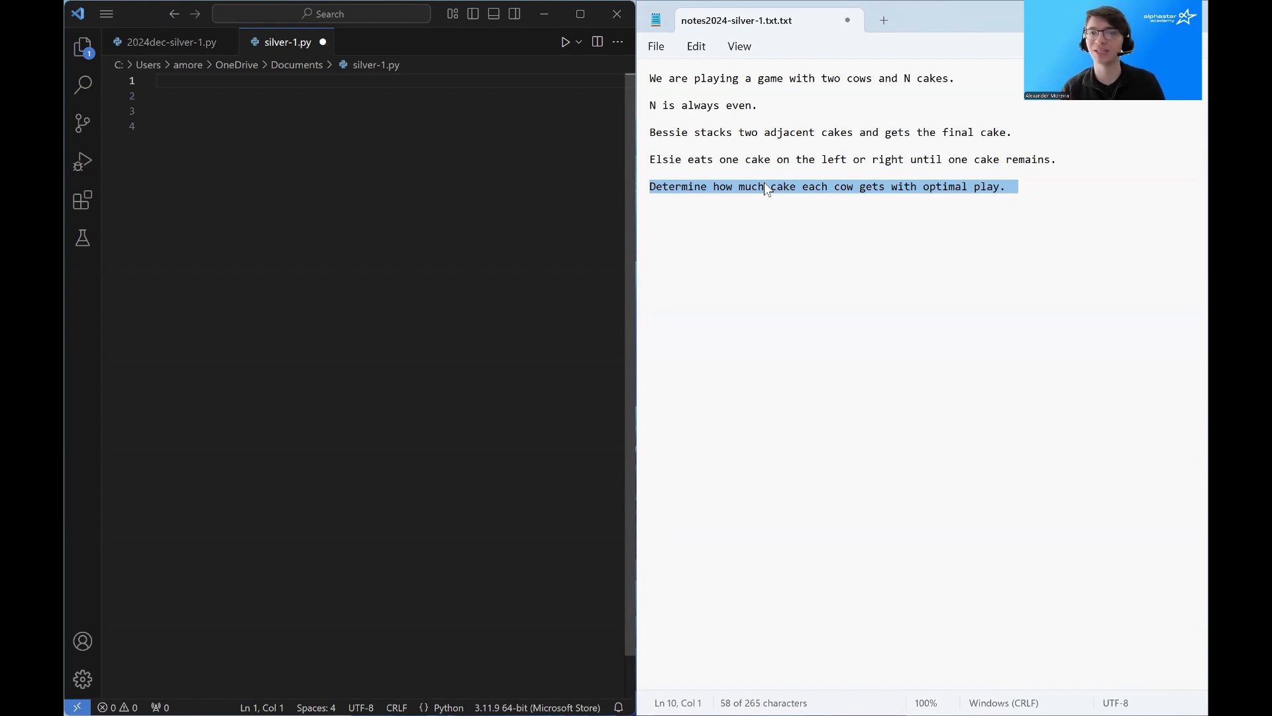
pyautogui.write('Example: 10 20 30 40')
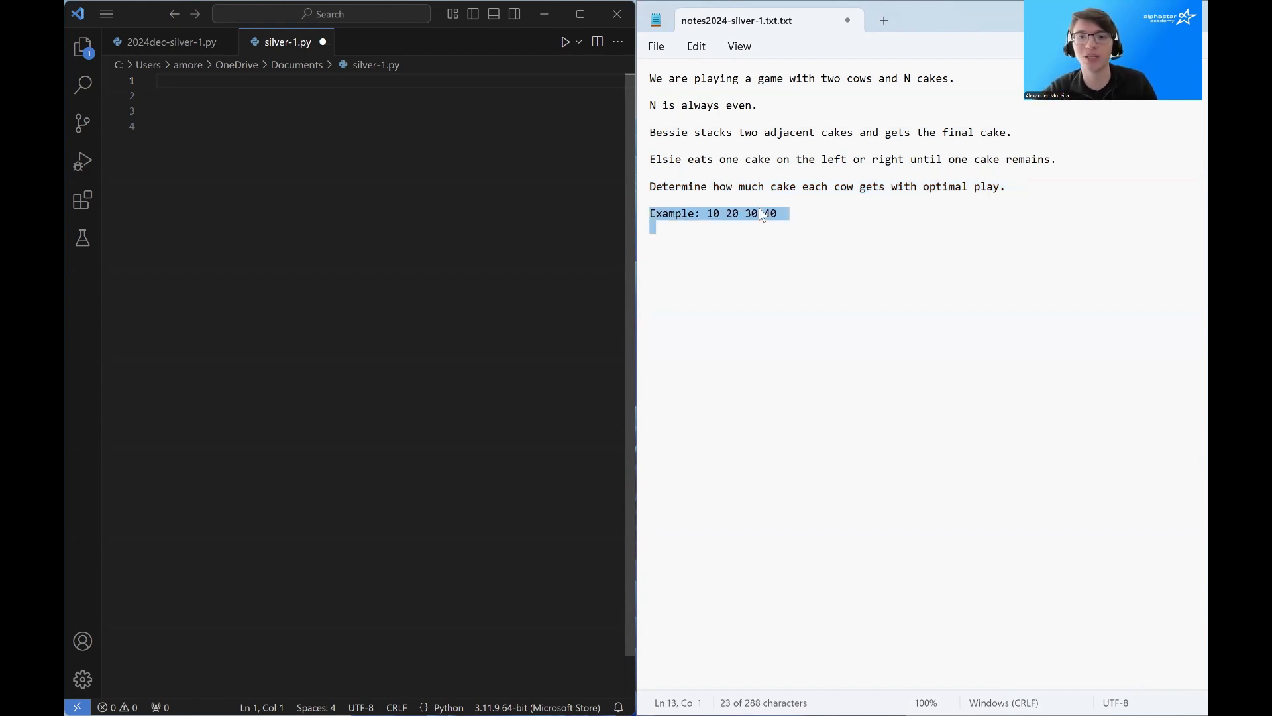
pyautogui.moveTo(717, 235)
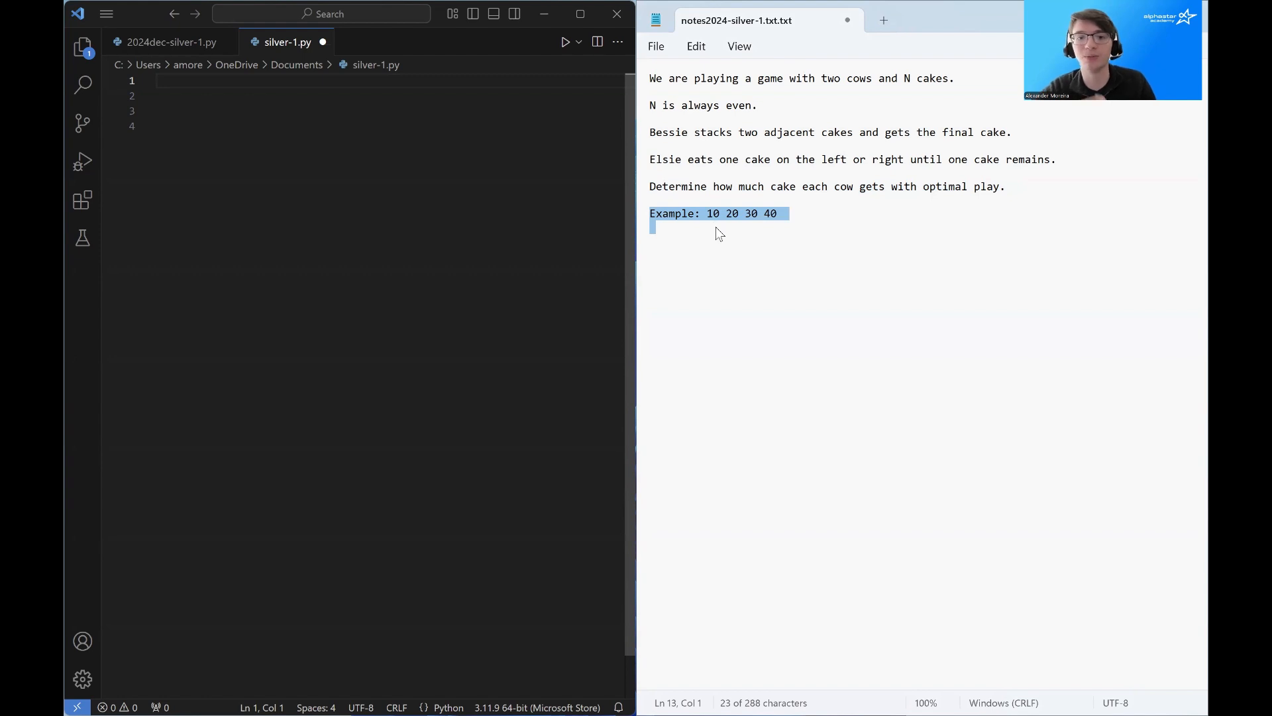
pyautogui.moveTo(712, 228)
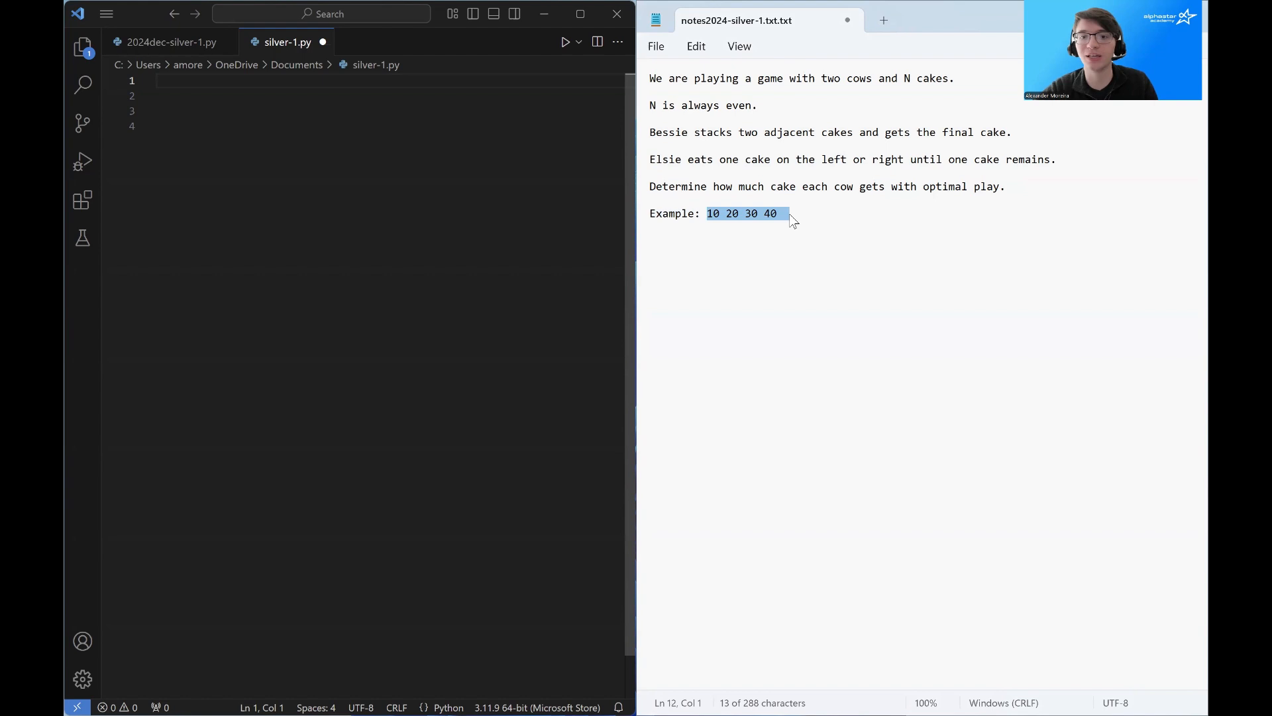
pyautogui.moveTo(748, 249)
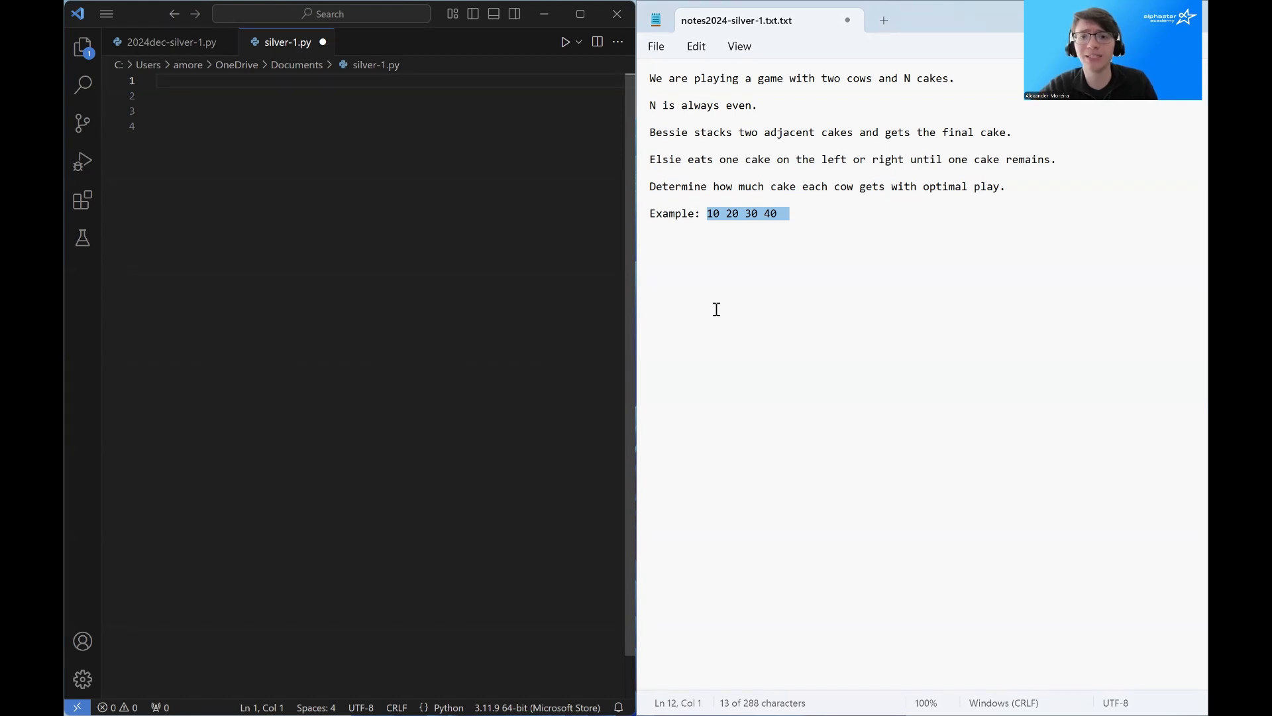
pyautogui.moveTo(727, 222)
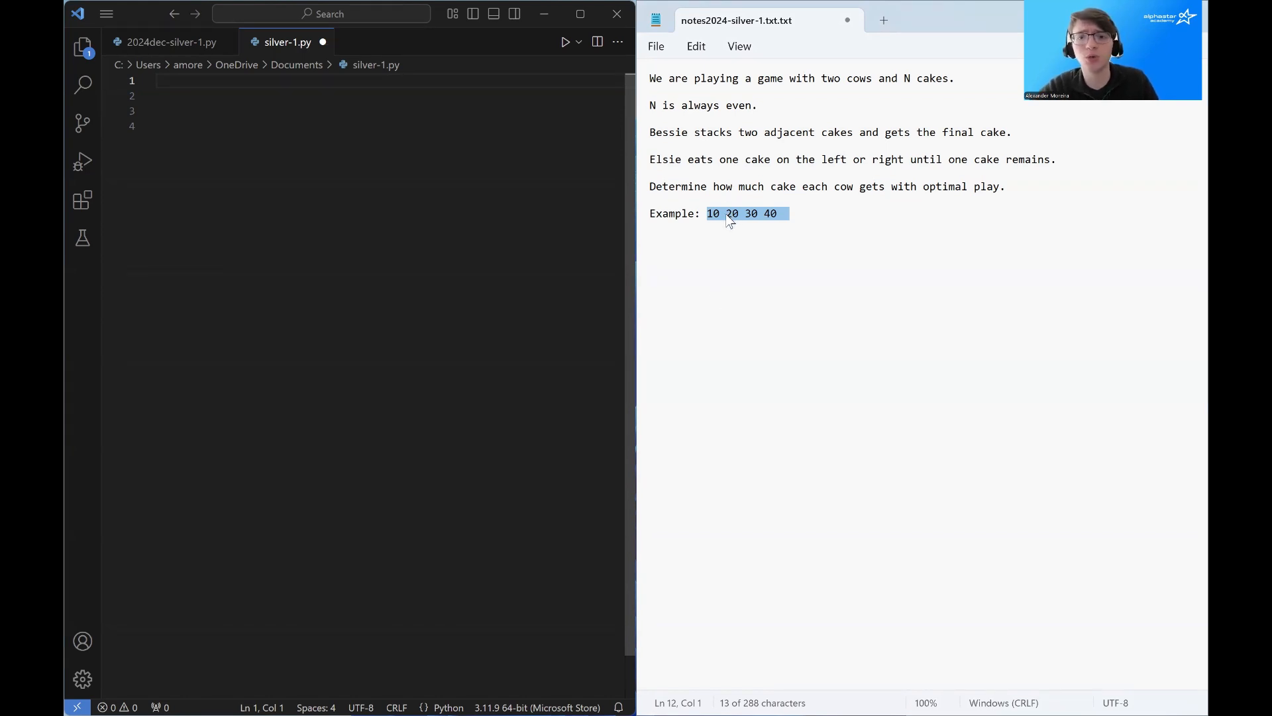
pyautogui.write('Bessie stacks the two cakes in the middle')
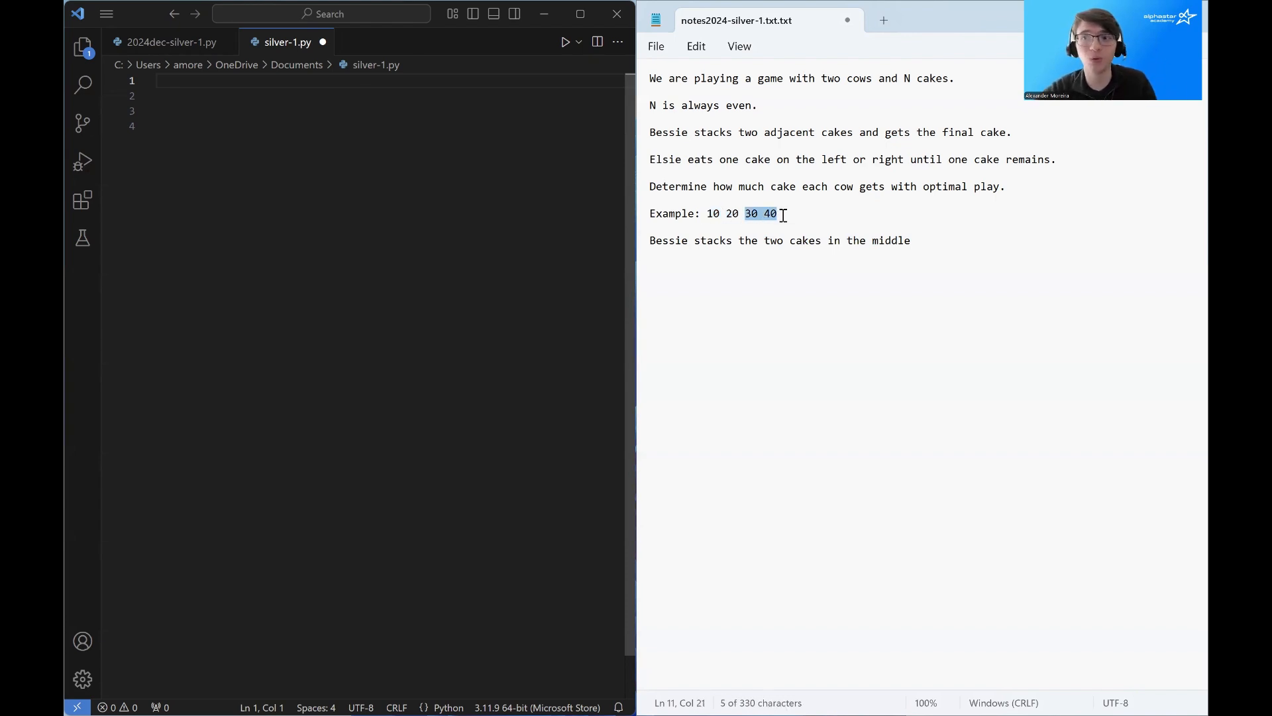
pyautogui.moveTo(734, 236)
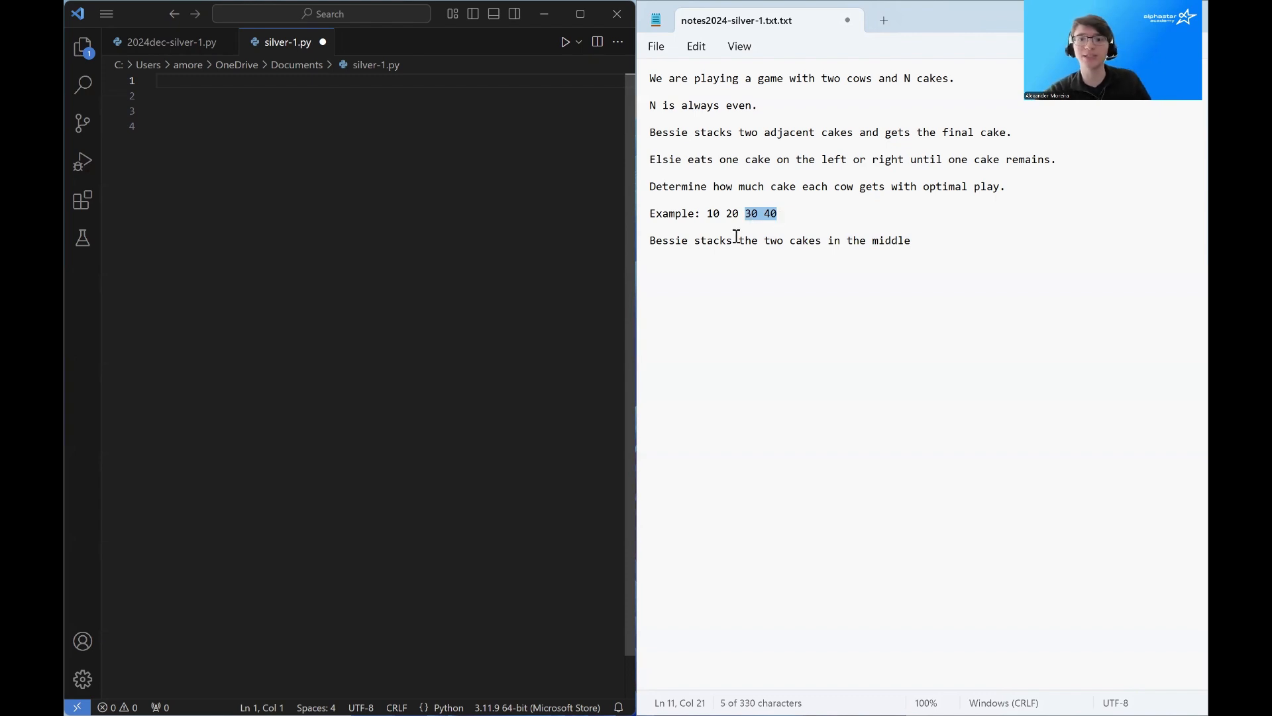
pyautogui.click(726, 214)
pyautogui.write('10 50 40')
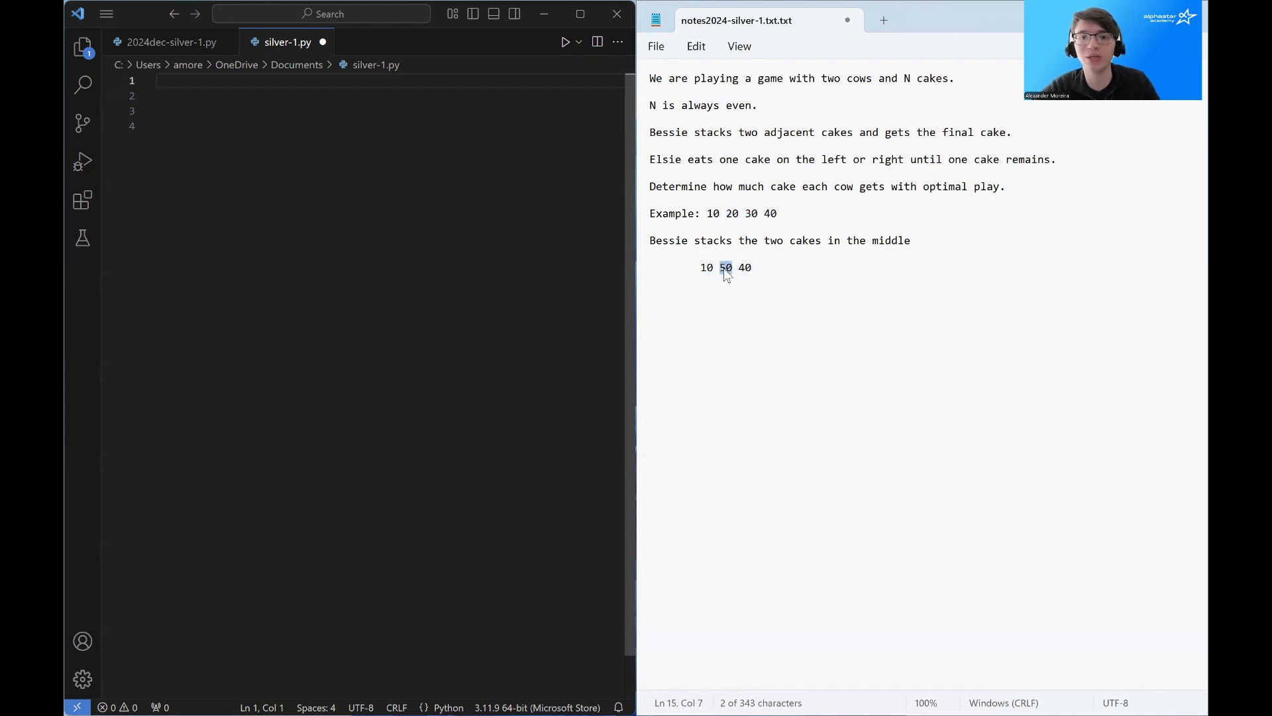
pyautogui.moveTo(724, 222)
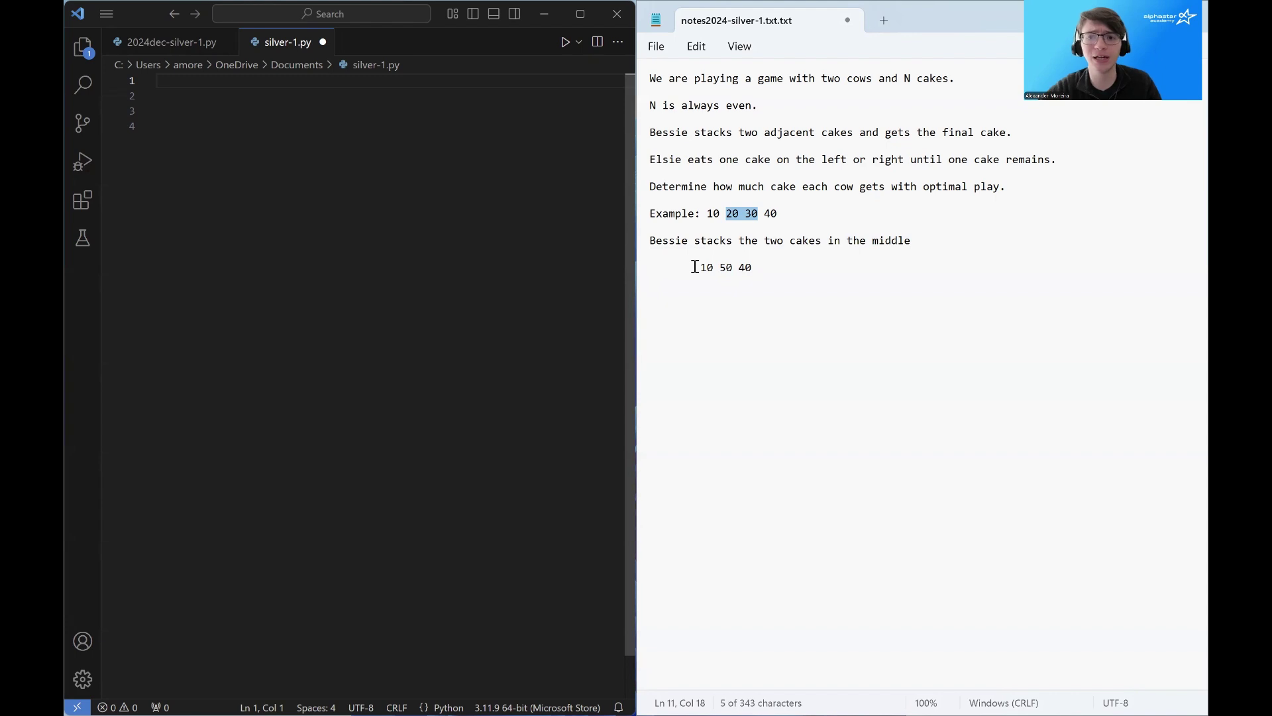
# Step: Record Elsie eating the 40, leaving 10 50, and 'Bessie stacks the two remaining cakes'
pyautogui.doubleClick(705, 267)
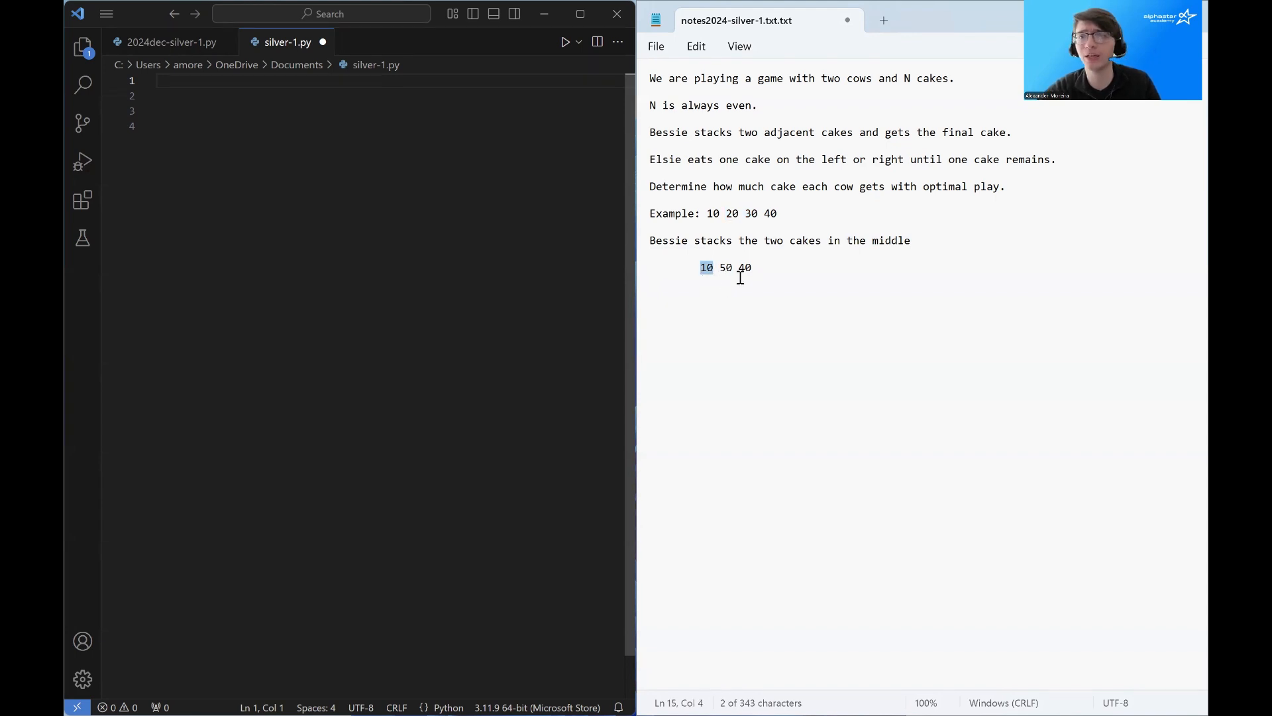
pyautogui.doubleClick(744, 268)
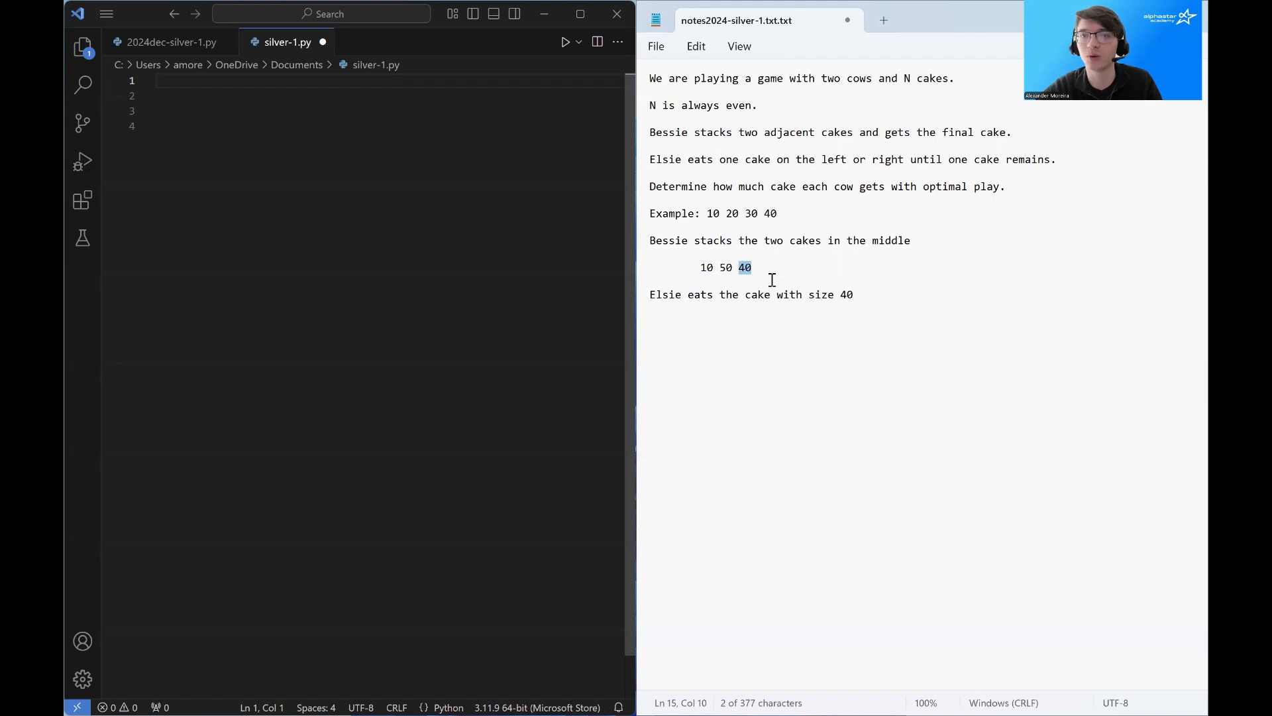
pyautogui.write('10 50')
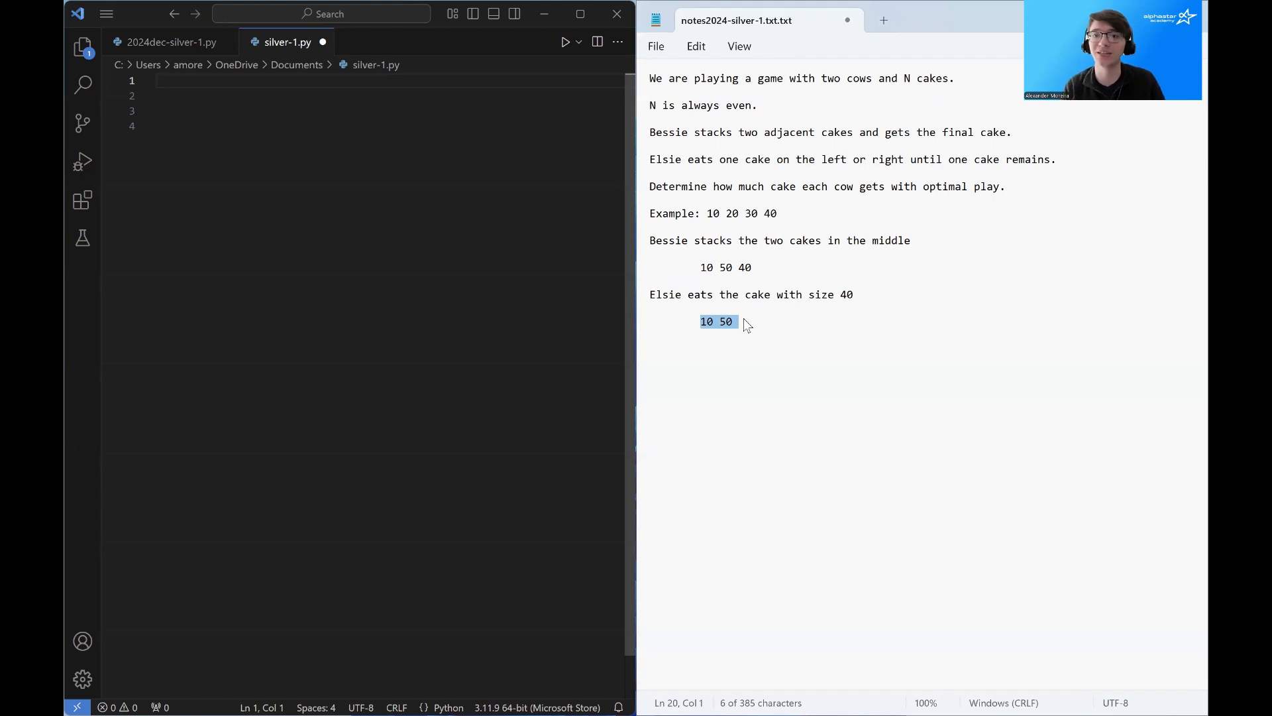
pyautogui.write('Bessie stacks the two remaining cakes')
pyautogui.write('60')
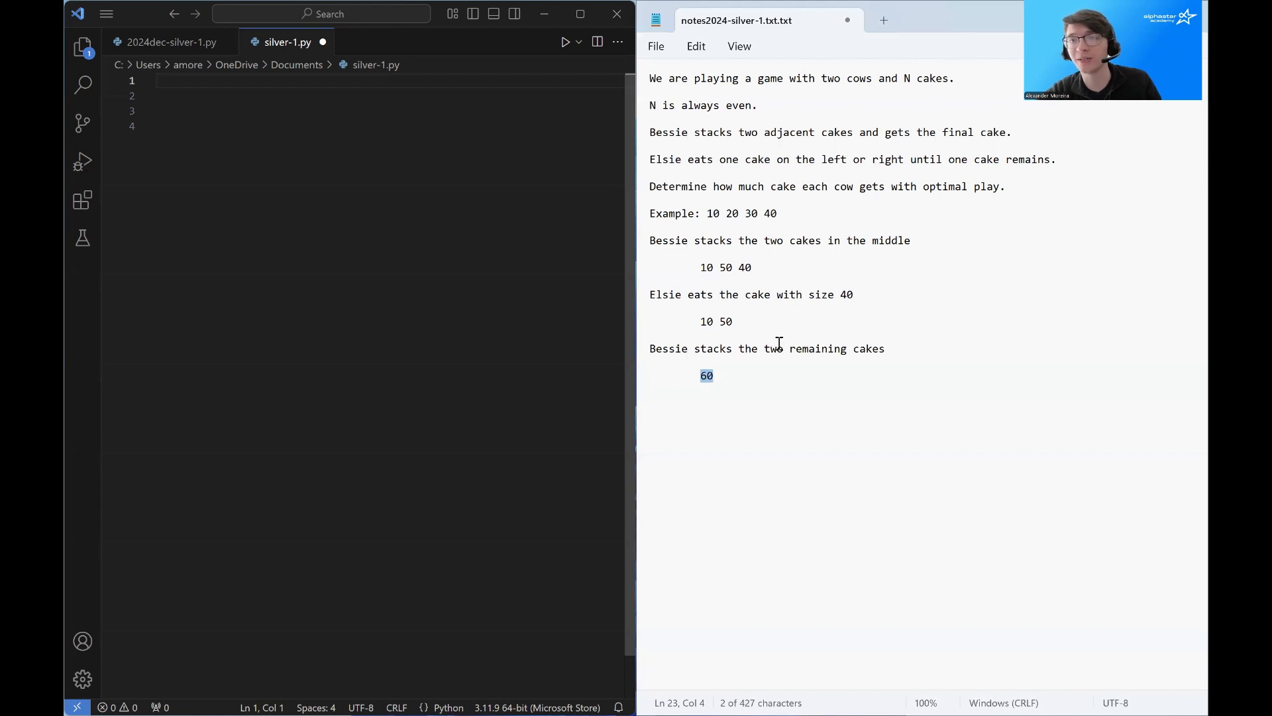
pyautogui.doubleClick(668, 133)
pyautogui.write('Example: 1 1 1 10 1 1 1 1 1 1')
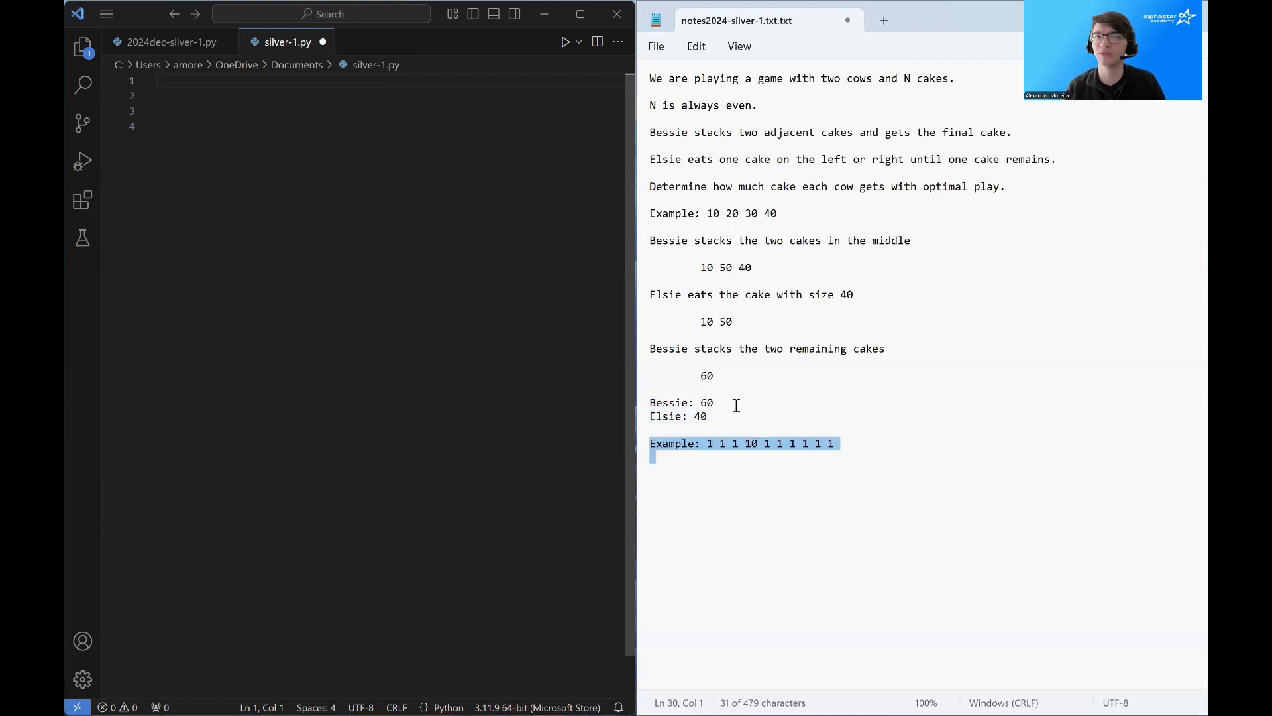
pyautogui.moveTo(759, 453)
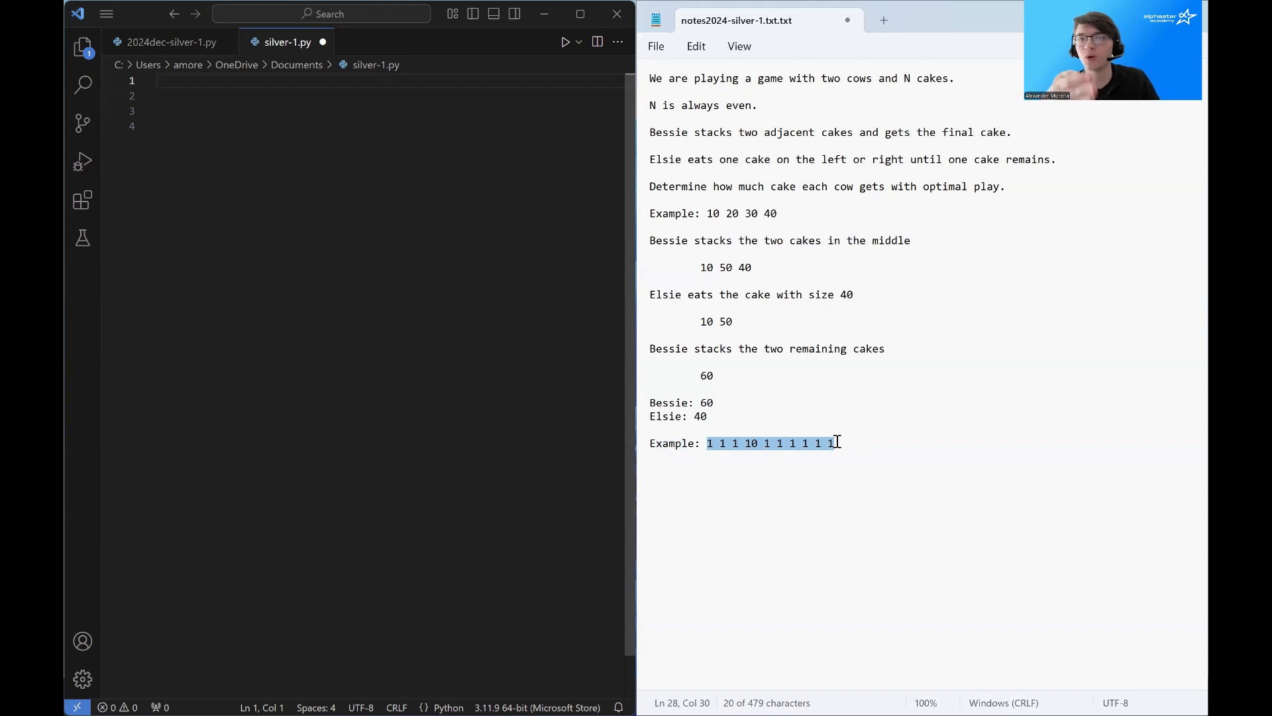
pyautogui.doubleClick(750, 443)
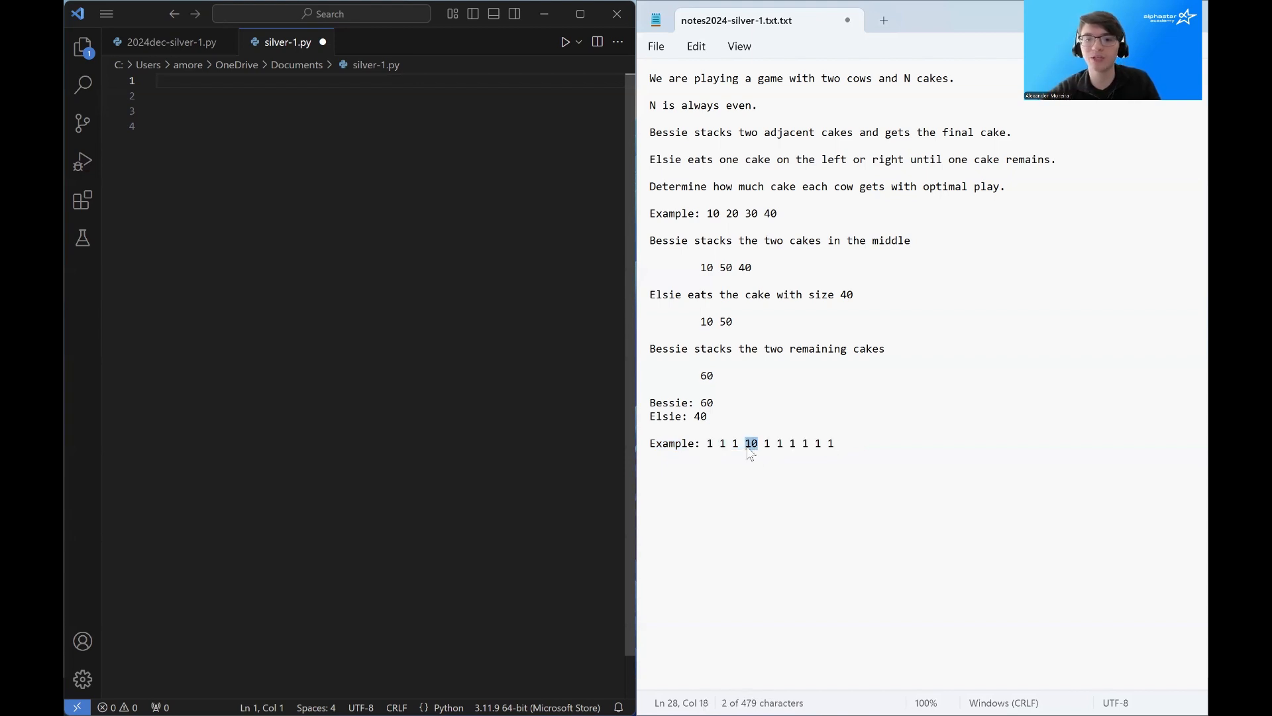
pyautogui.moveTo(753, 464)
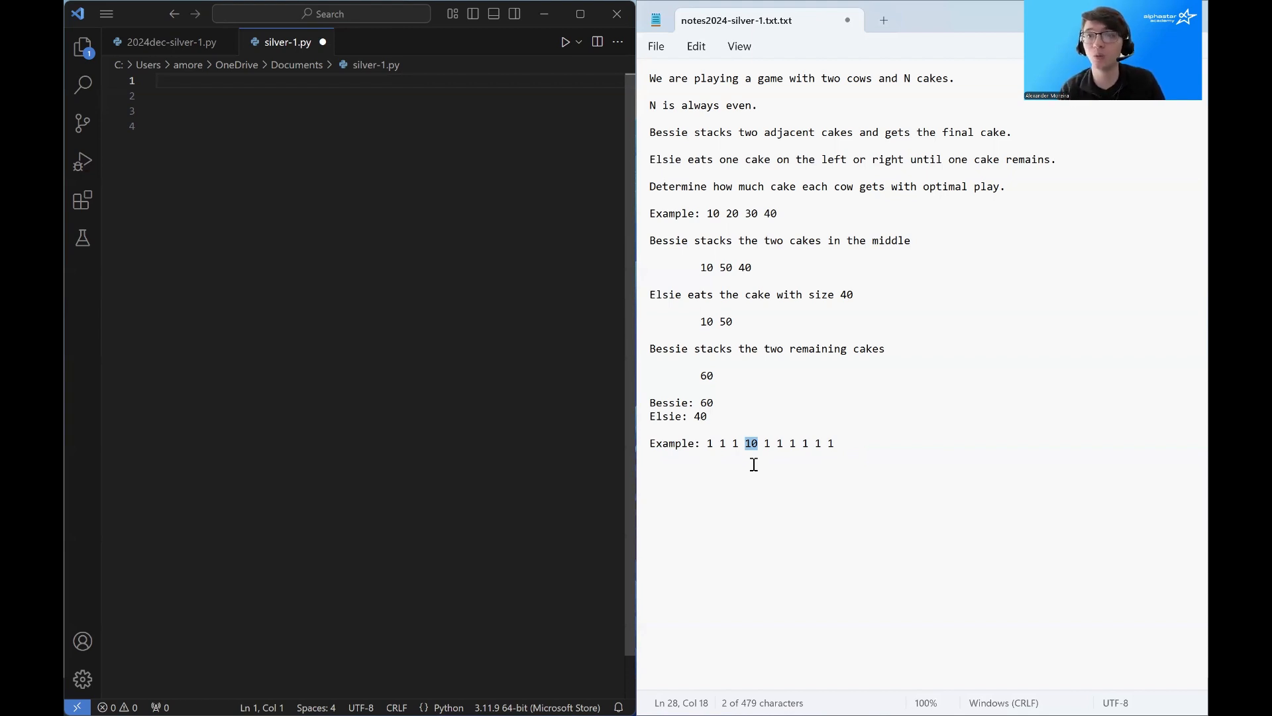
pyautogui.moveTo(750, 449)
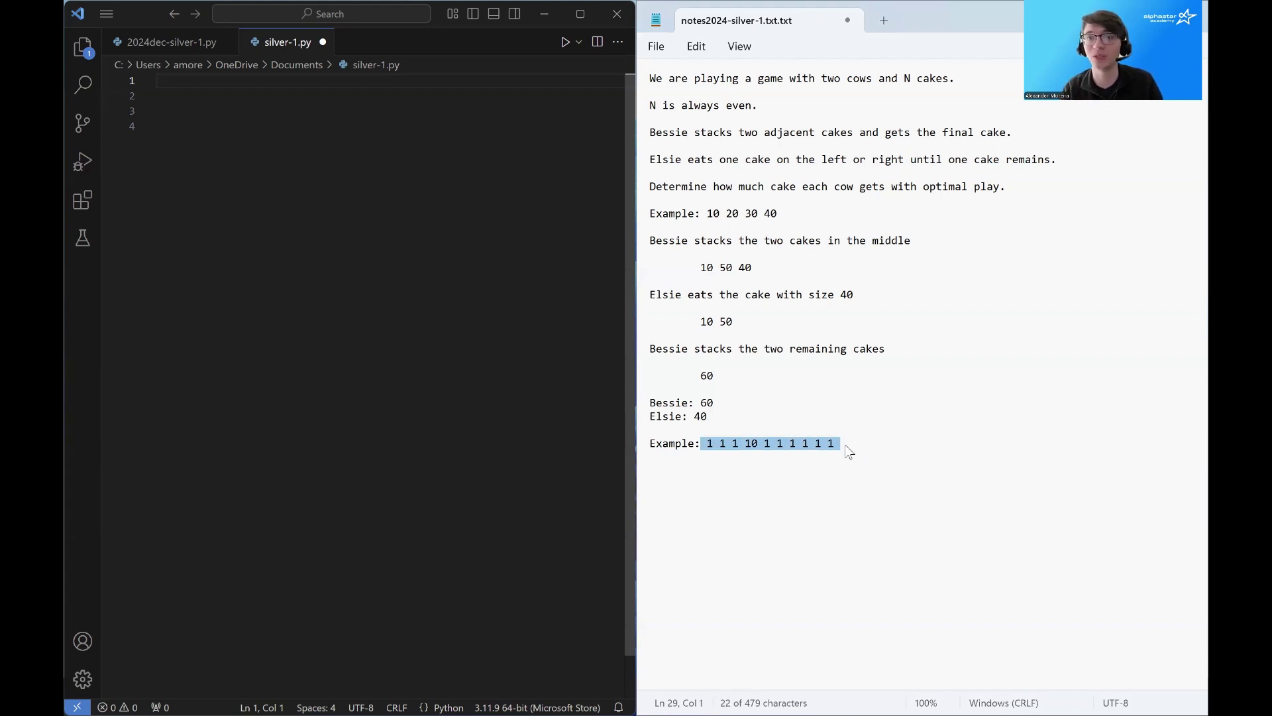
pyautogui.doubleClick(750, 443)
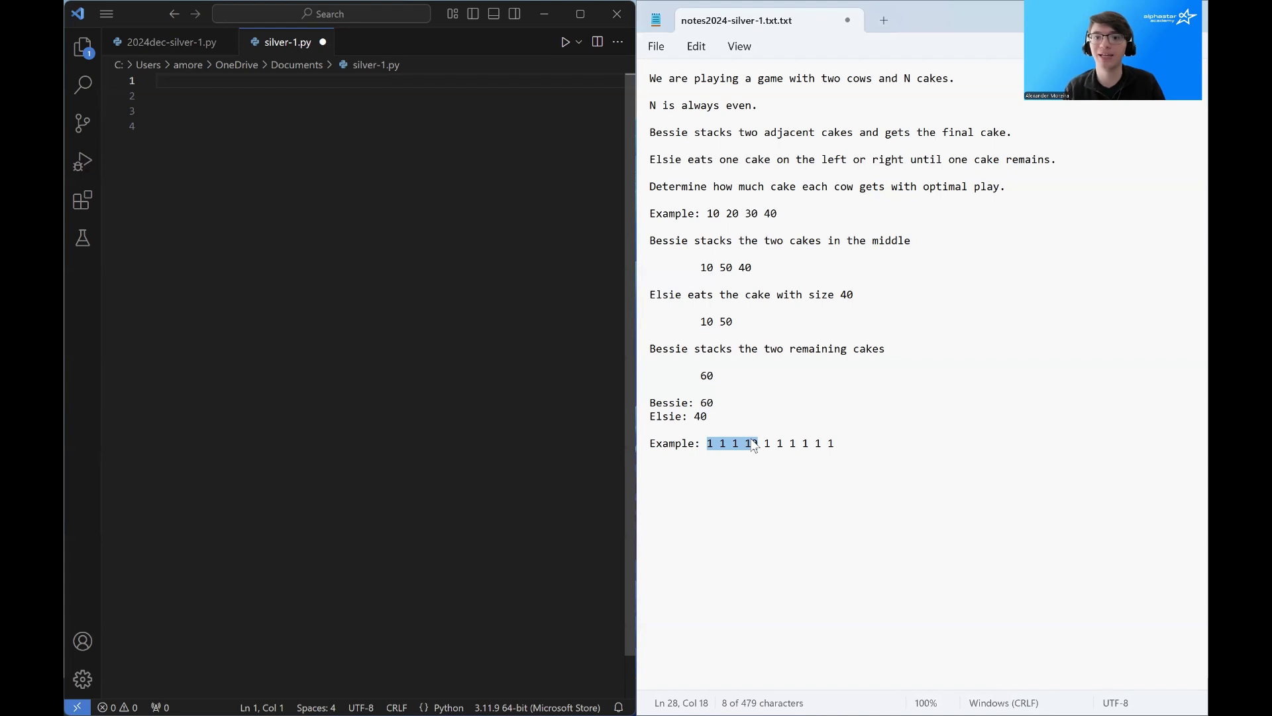
# Step: In a new note, copy the cake row and add a row stacking two 1s into 2
pyautogui.write('0')
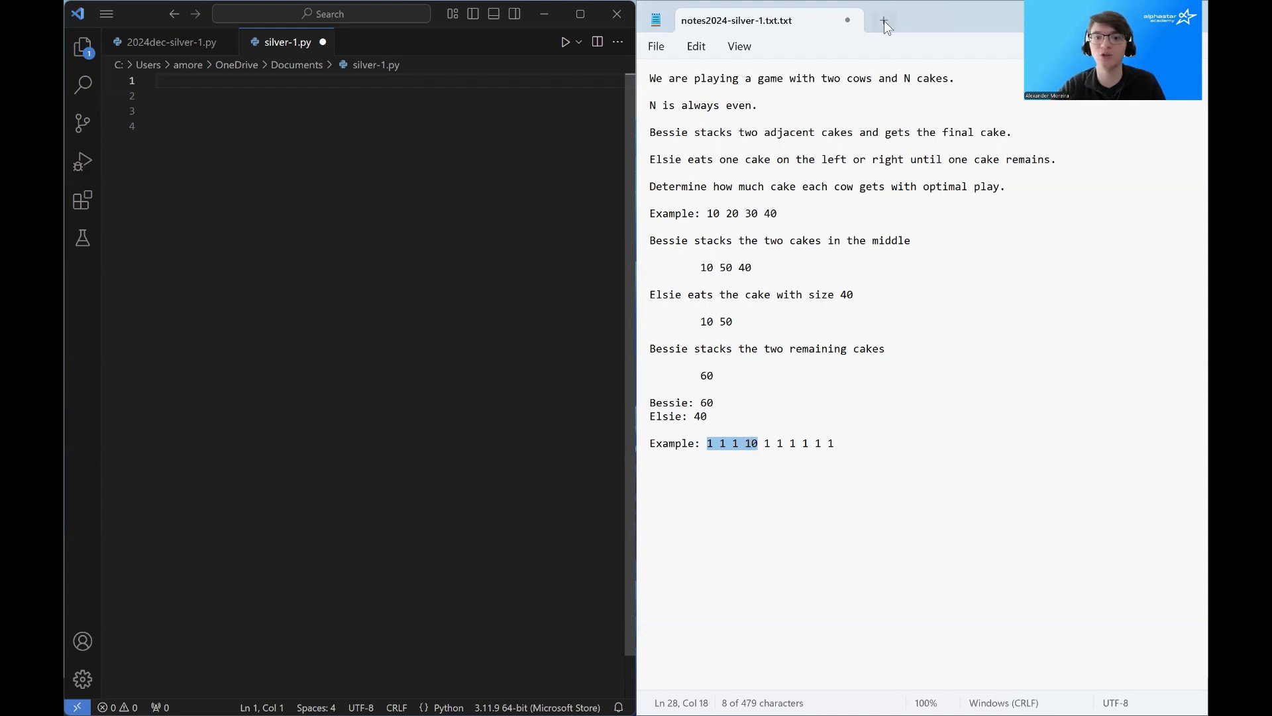
pyautogui.click(883, 21)
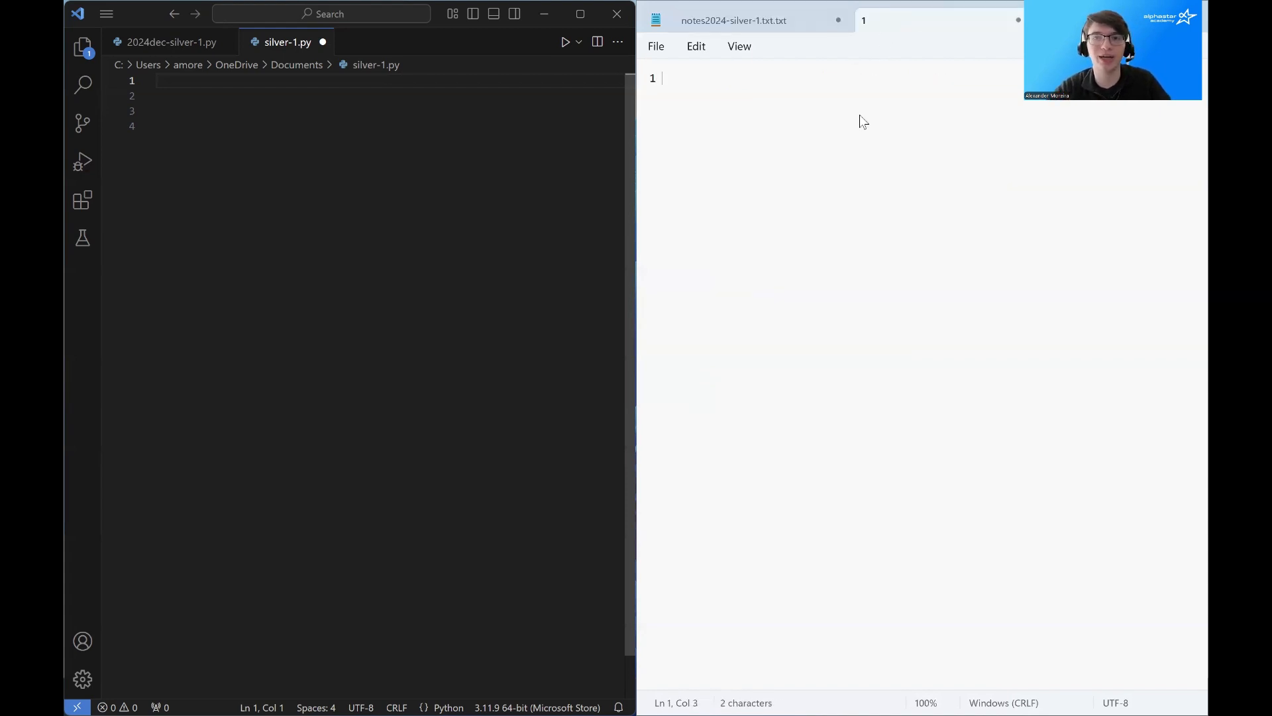
pyautogui.write('1 1 10 1')
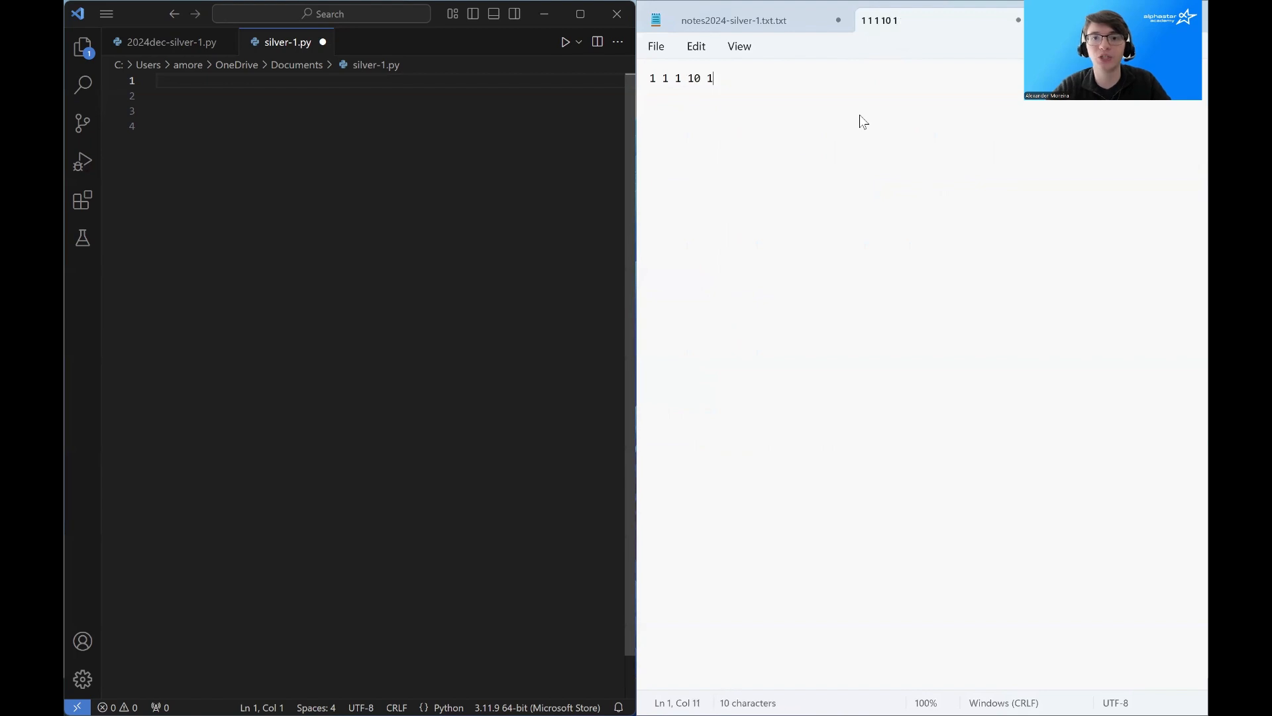
pyautogui.write('1 1 1 1 1')
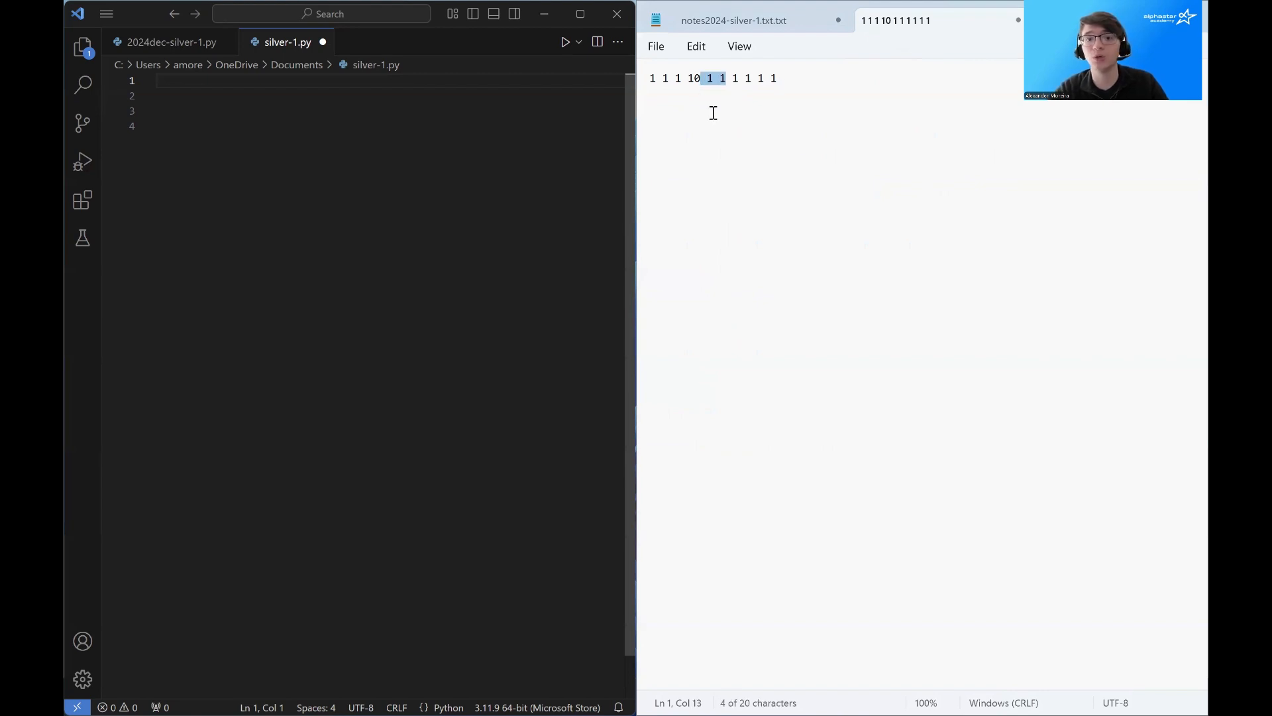
pyautogui.doubleClick(693, 78)
pyautogui.write('1 1 1 10 2 1 1 1 1')
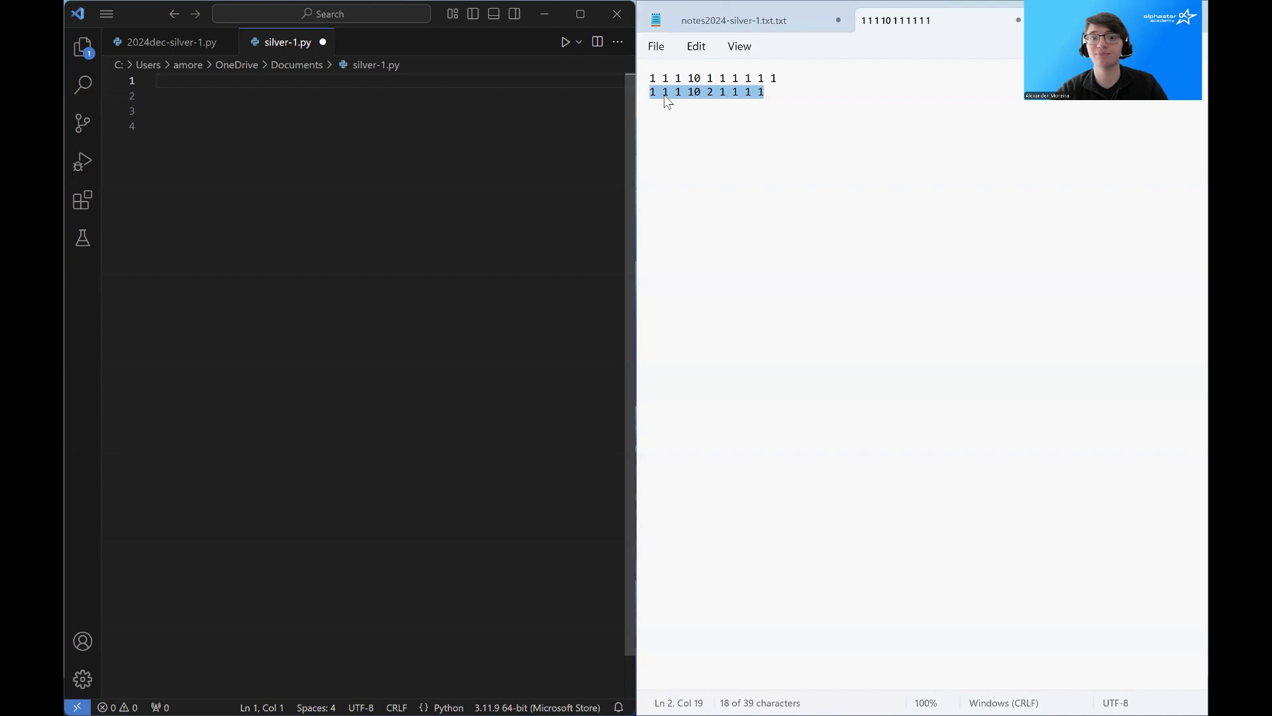
# Step: Type rows simulating each move under the 1 1 1 10 cake row
pyautogui.click(665, 92)
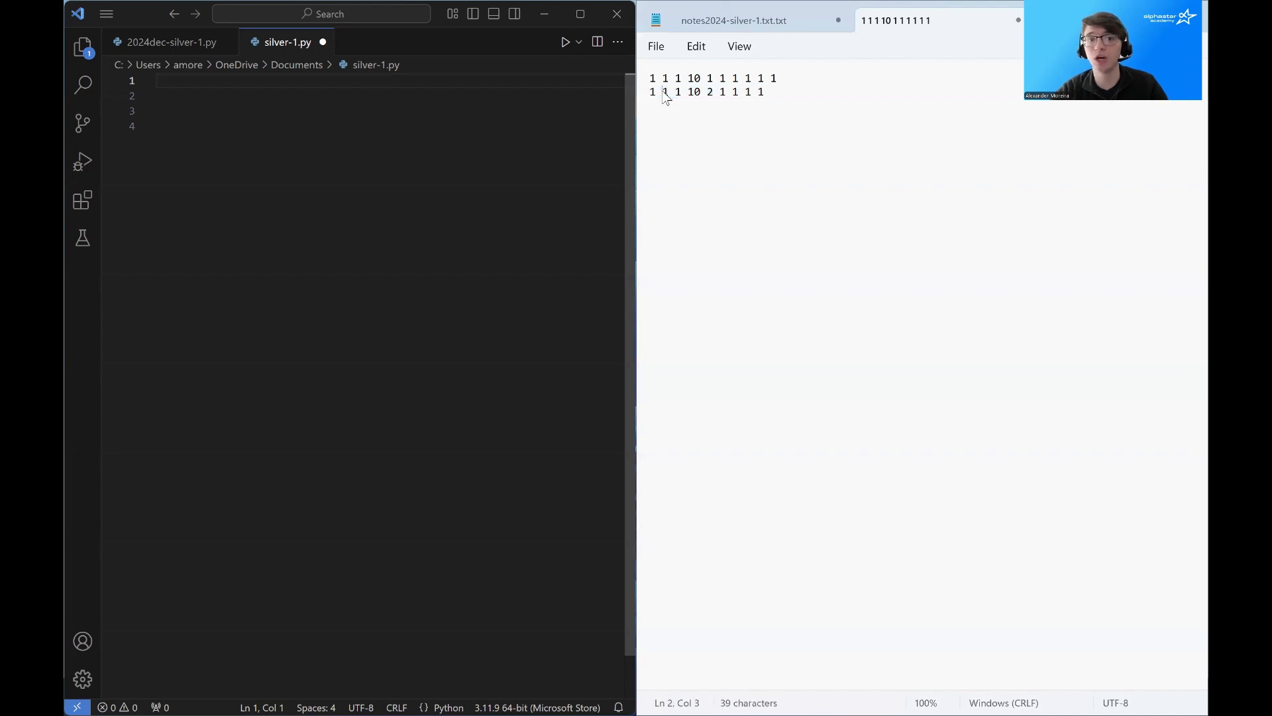
pyautogui.doubleClick(652, 91)
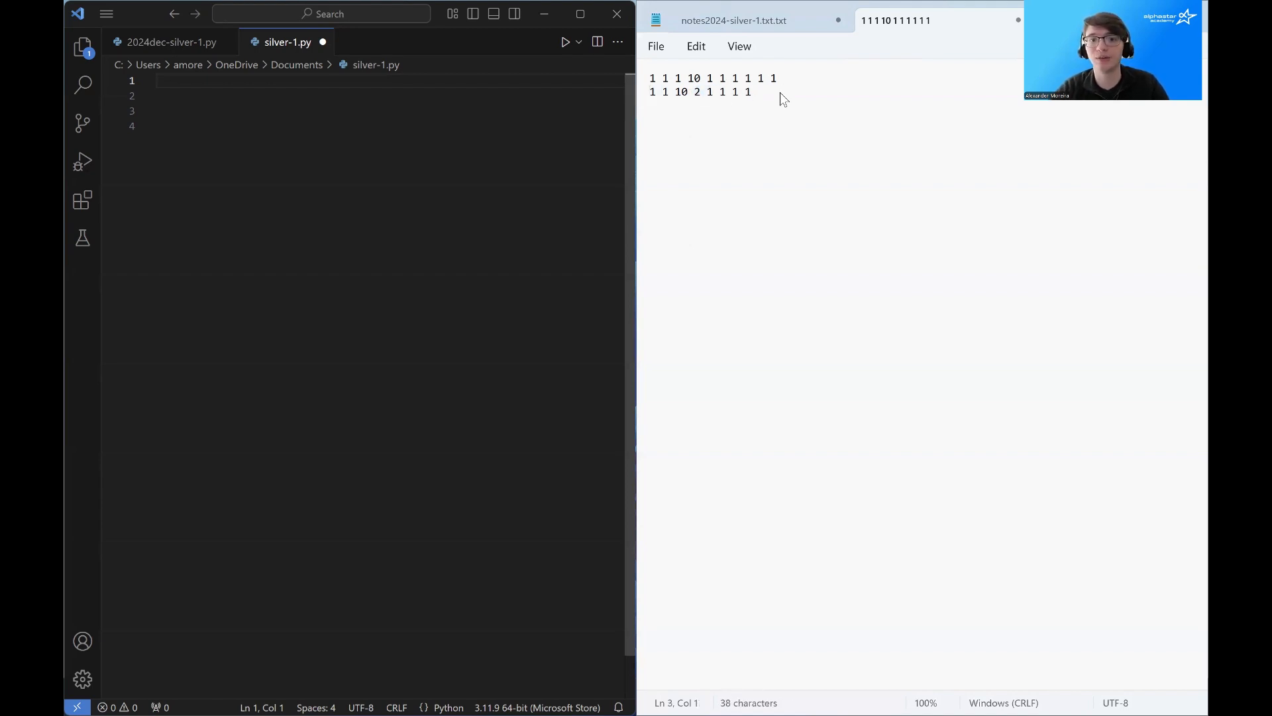
pyautogui.write('1')
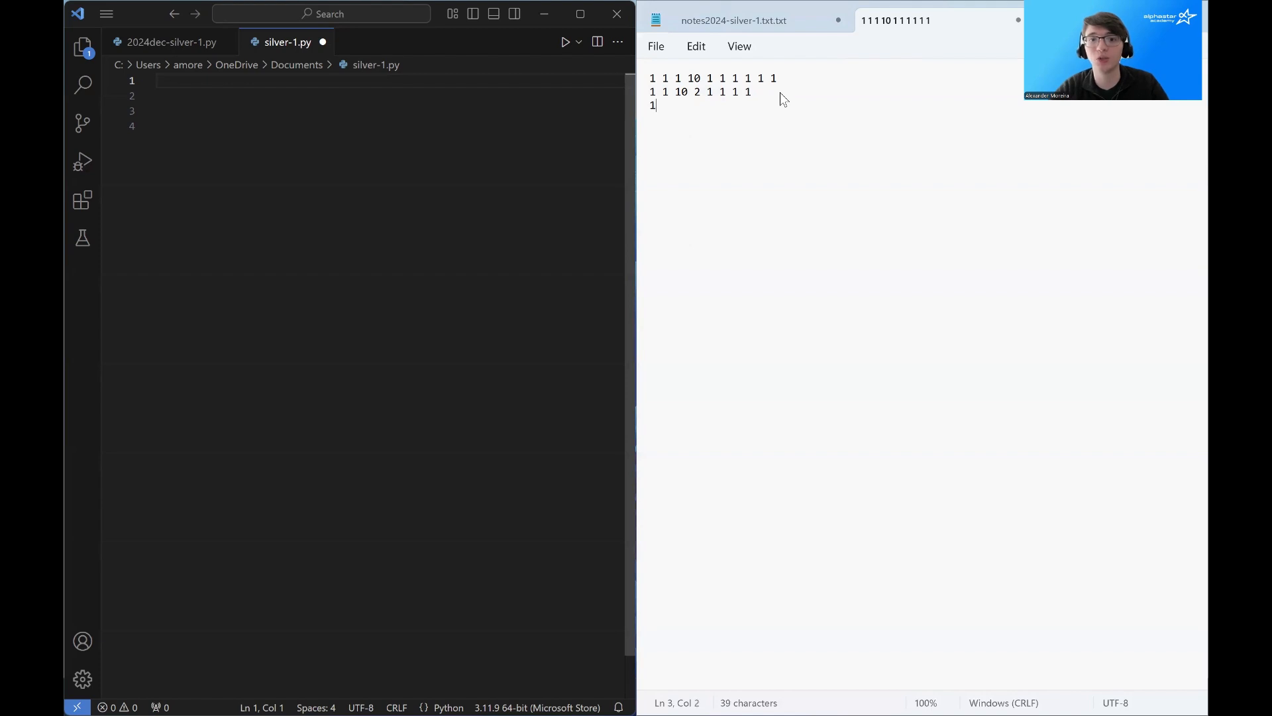
pyautogui.write('1 10')
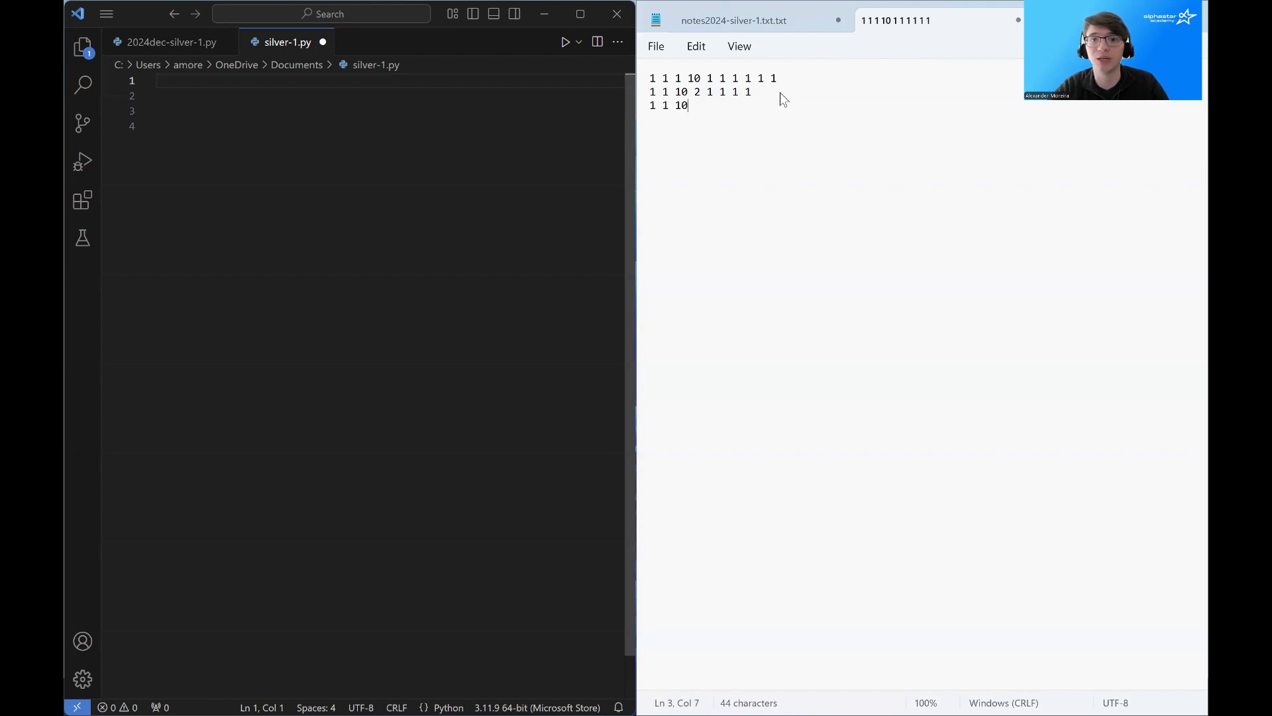
pyautogui.write('3')
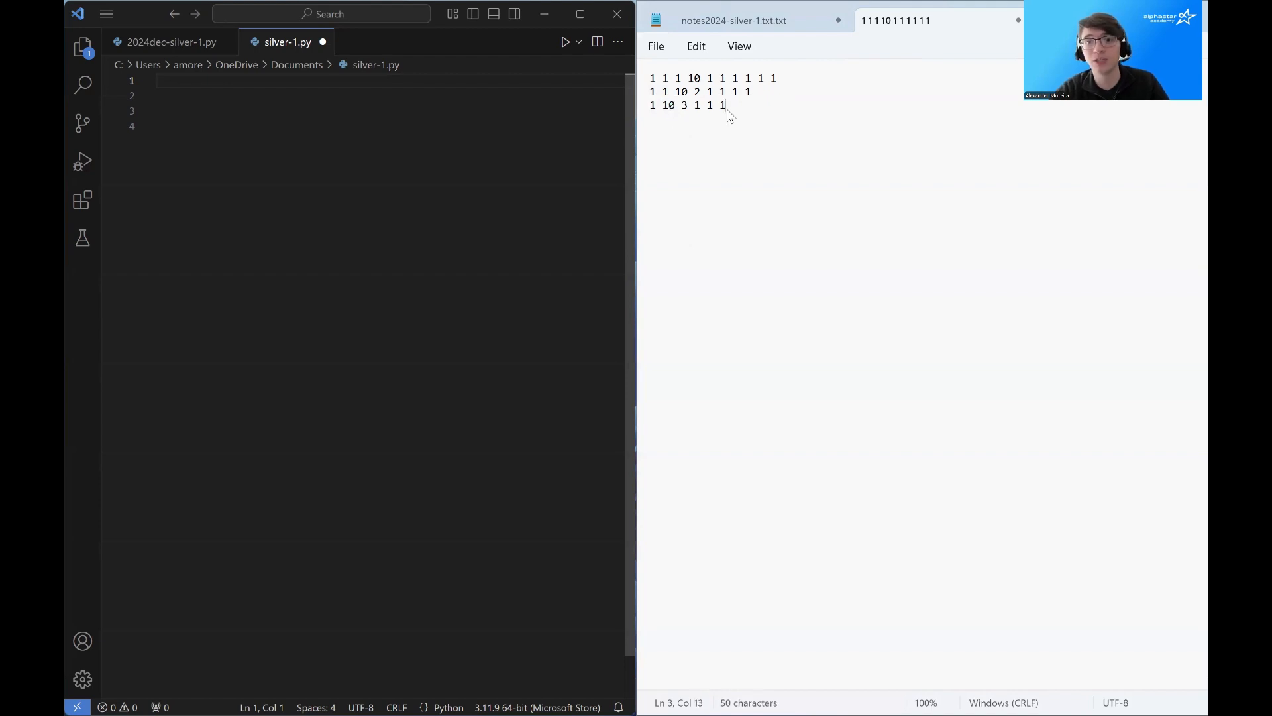
pyautogui.write('1')
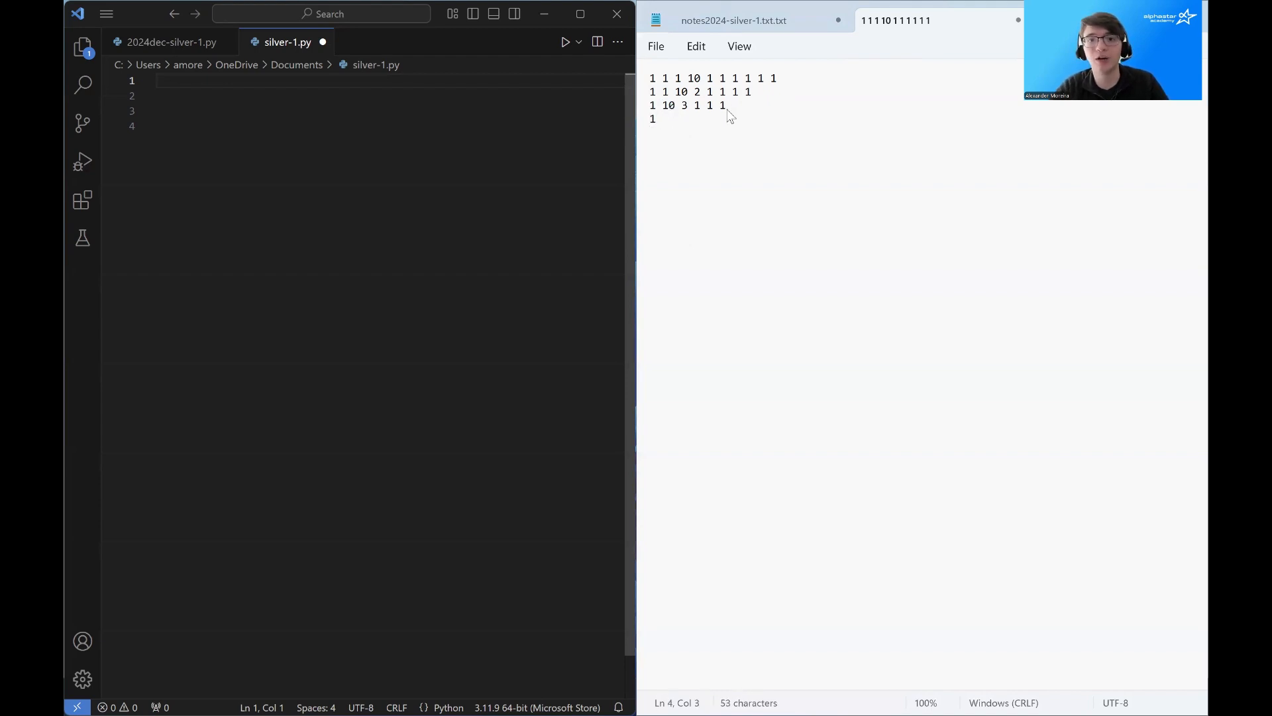
pyautogui.write('10')
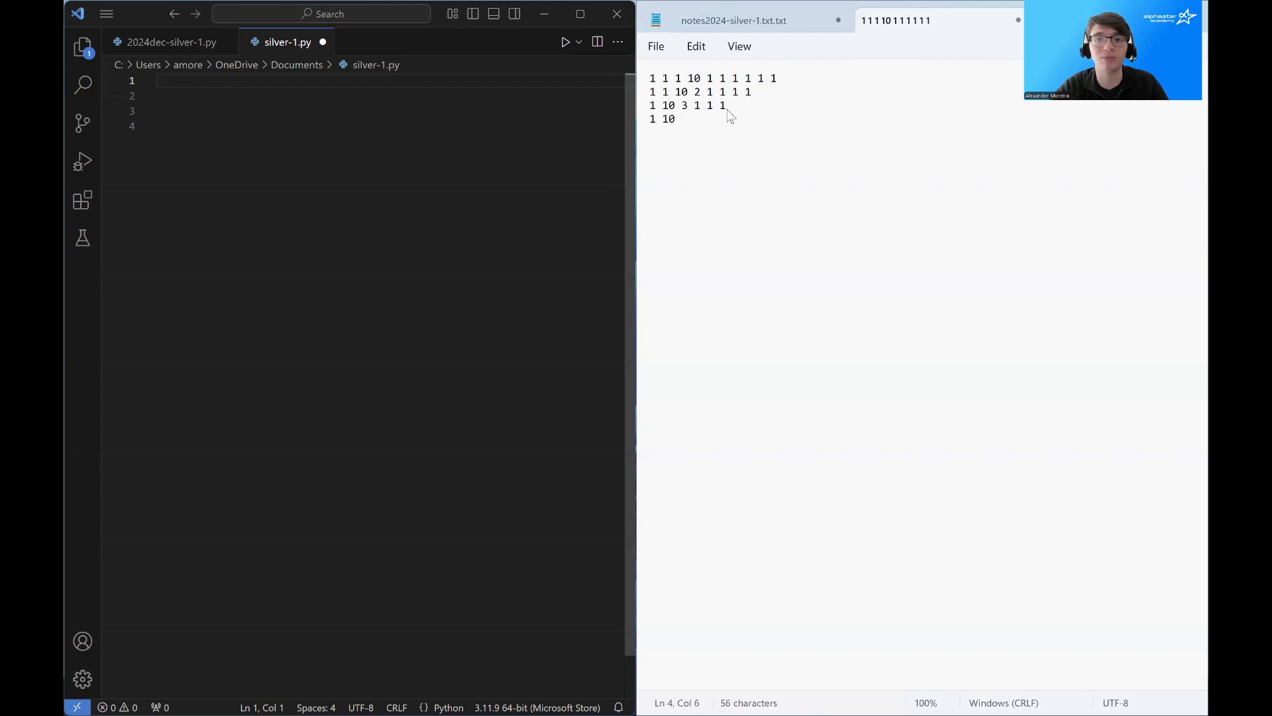
pyautogui.click(682, 120)
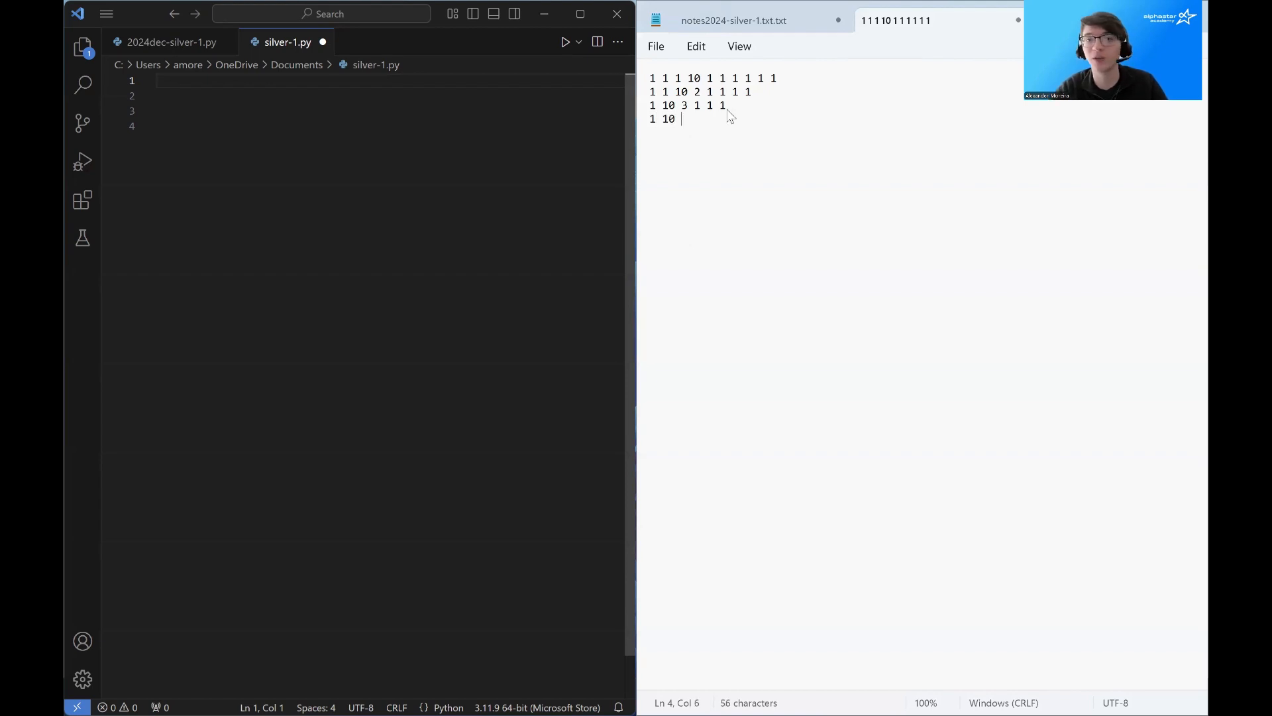
pyautogui.write('4')
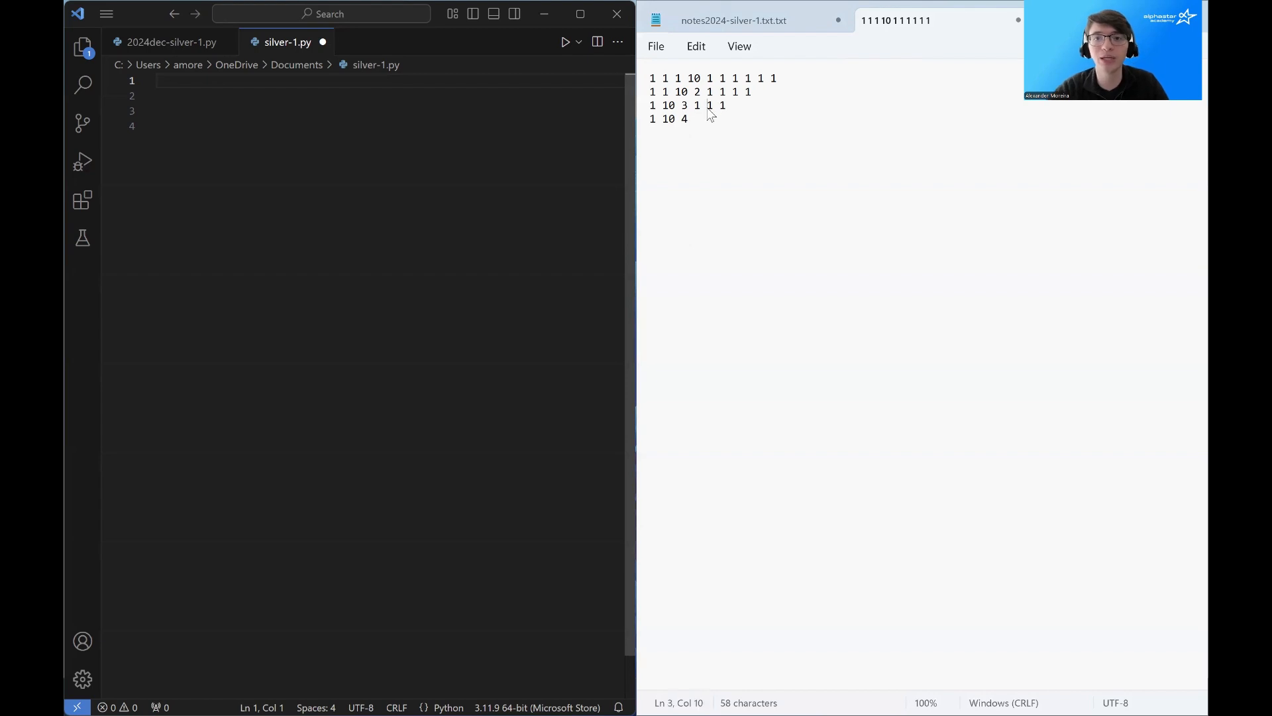
# Step: Adjust the fifth row's 10, then delete the extra move rows
pyautogui.click(692, 119)
pyautogui.write(' 1 1')
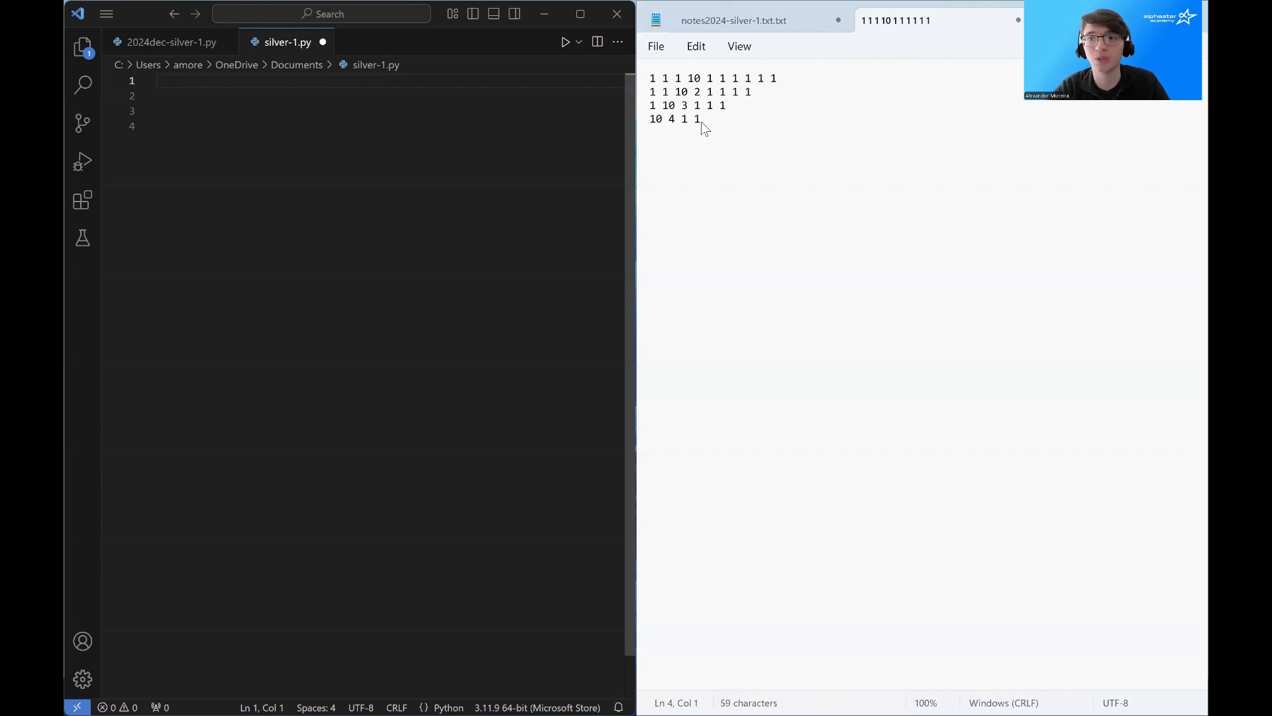
pyautogui.click(700, 119)
pyautogui.write('10')
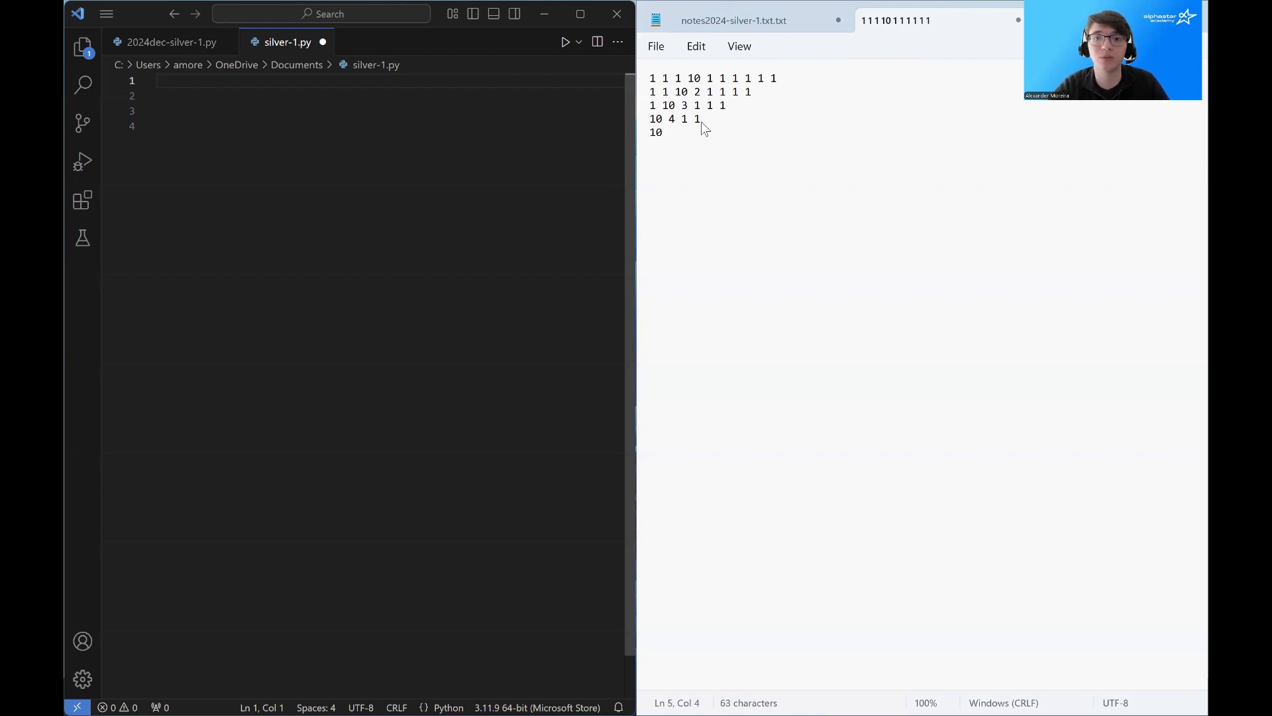
pyautogui.write('5 1')
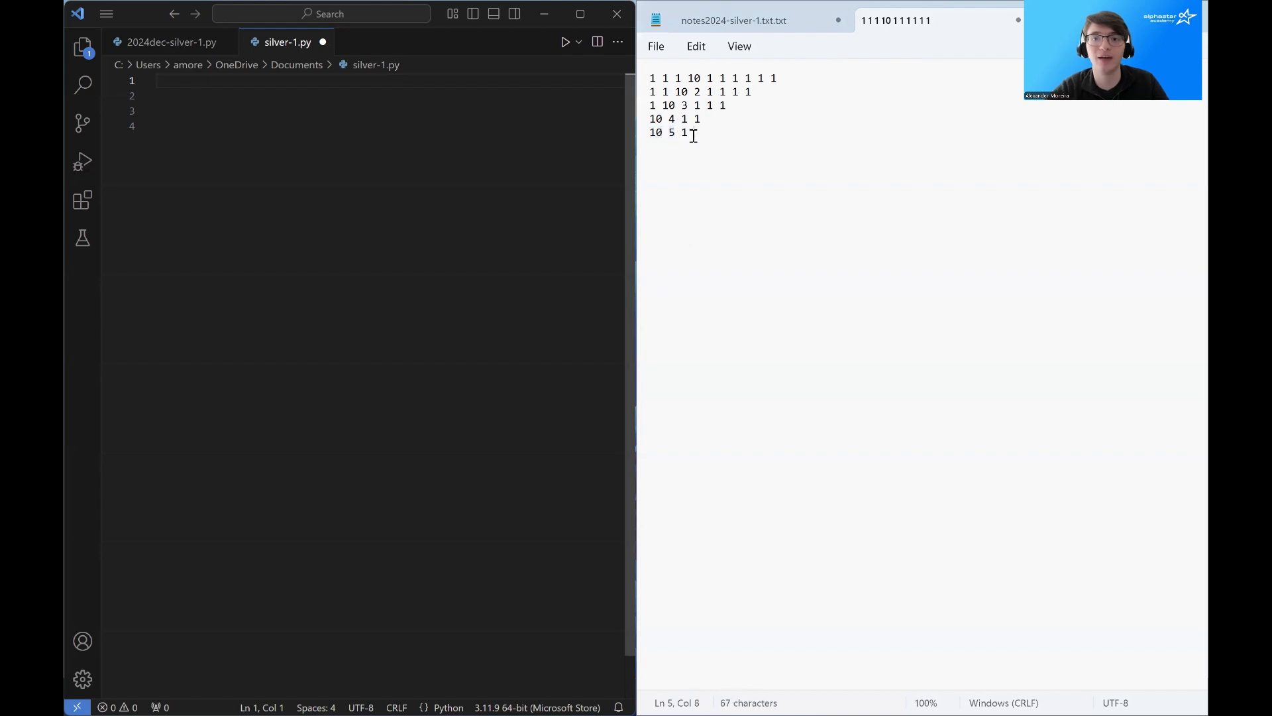
pyautogui.doubleClick(655, 133)
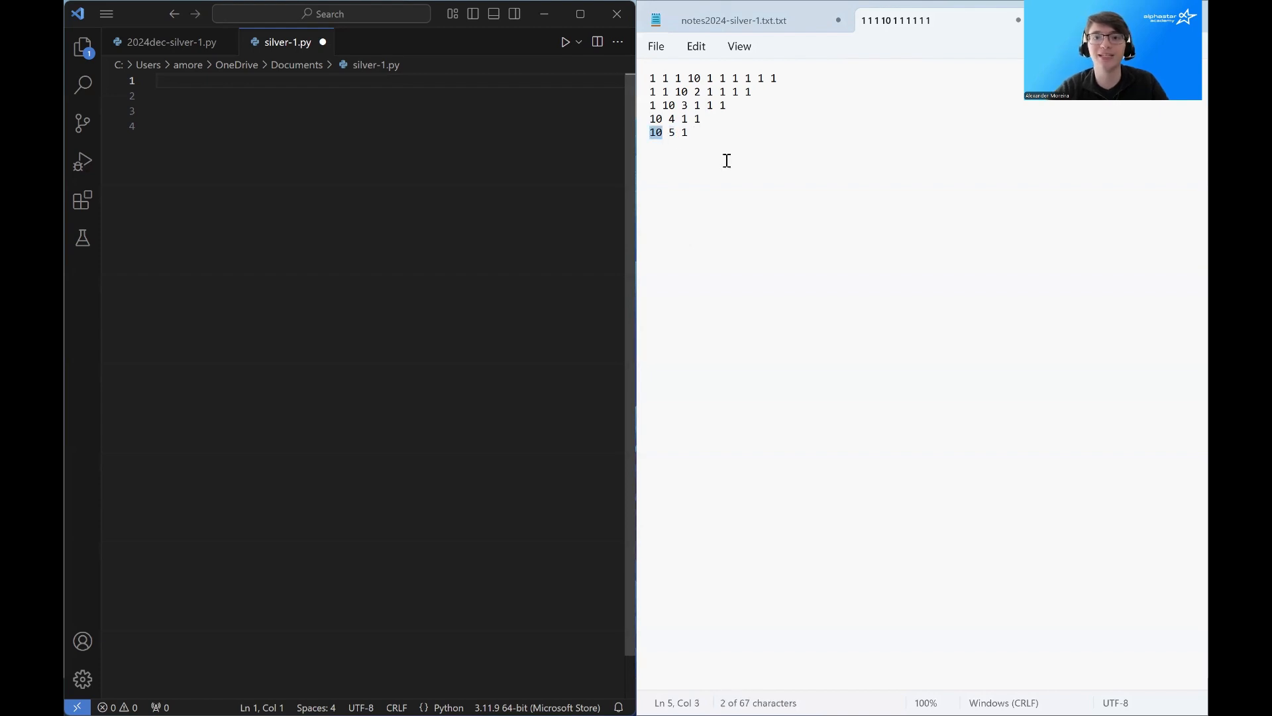
pyautogui.press('Backspace')
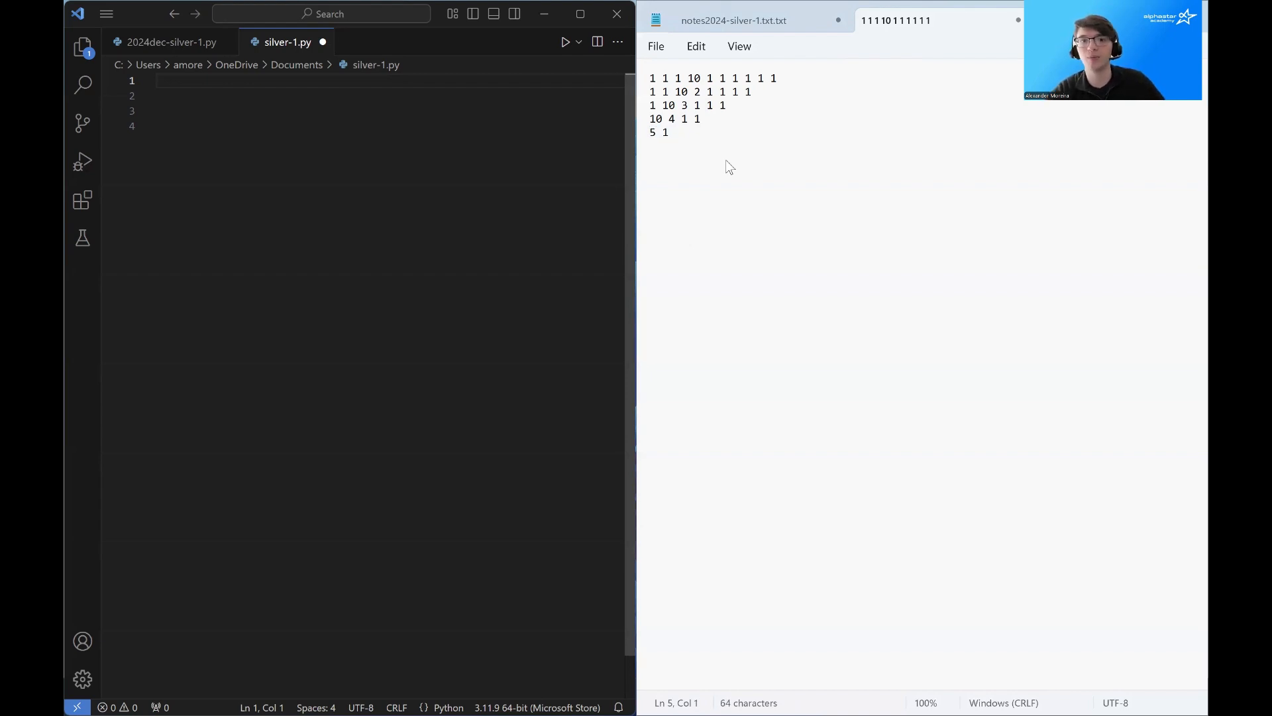
pyautogui.write('10')
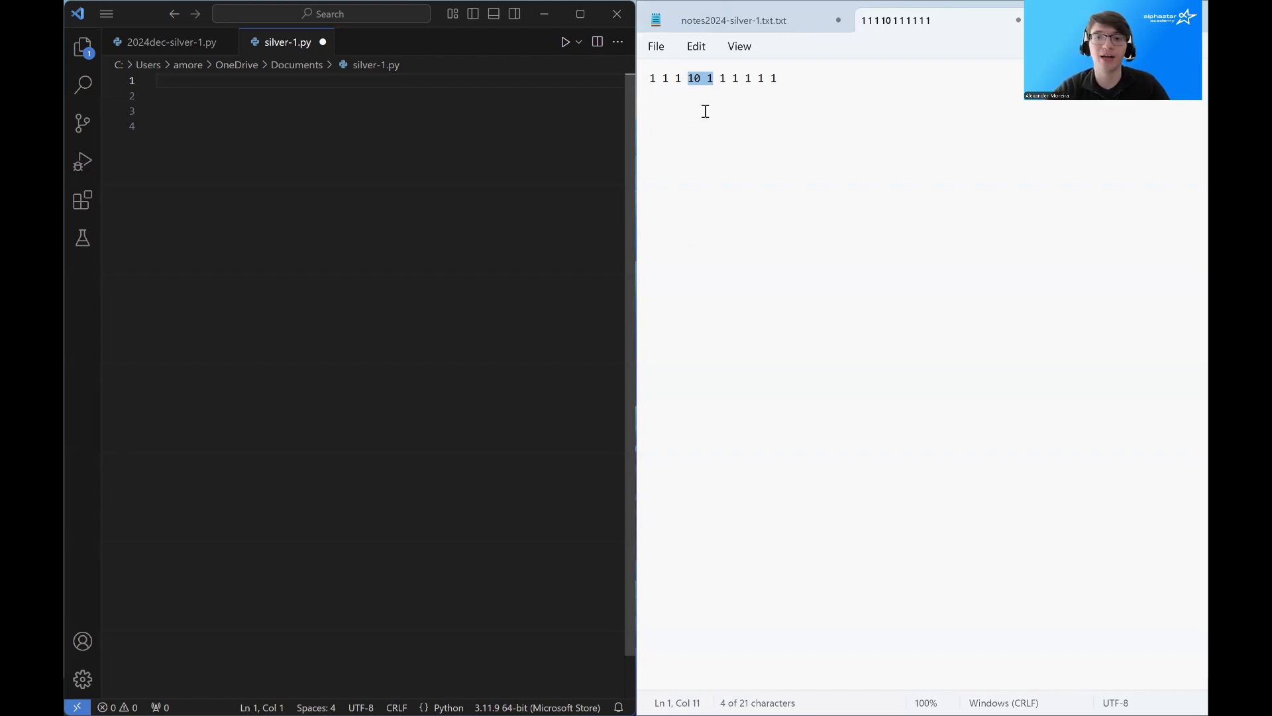
pyautogui.click(695, 78)
pyautogui.write('1 1 11 1 1 1 1 1')
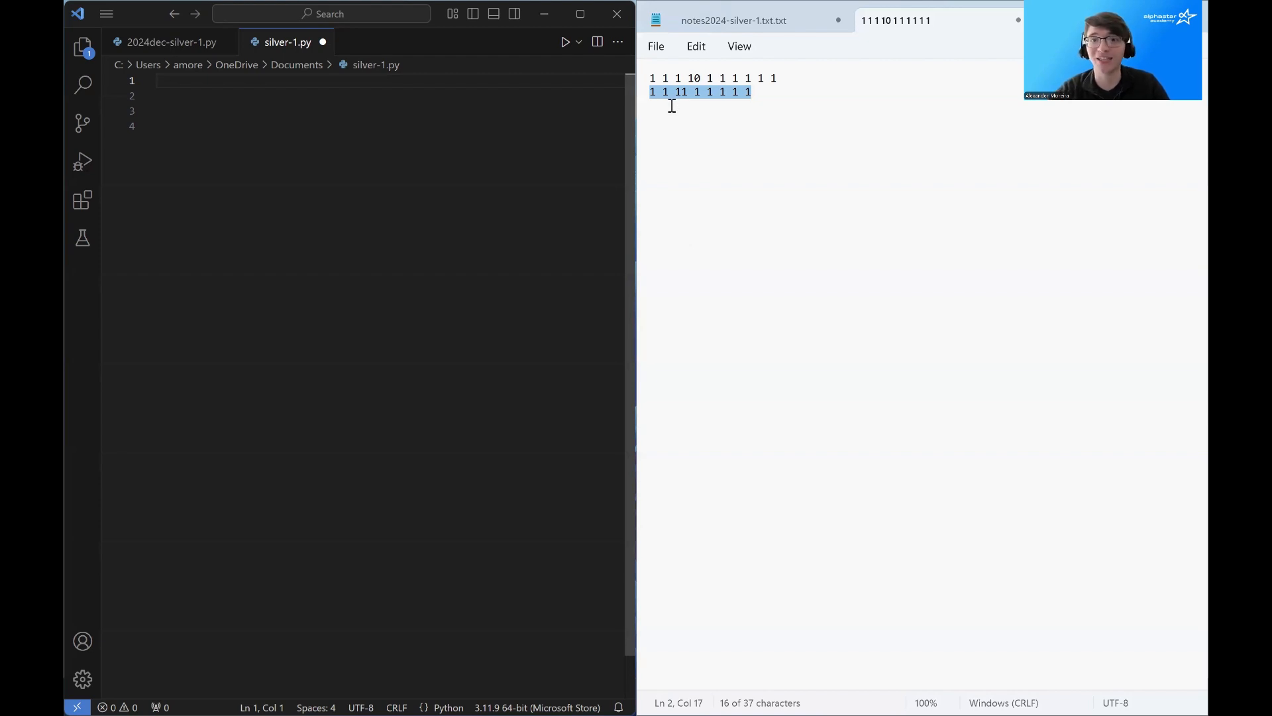
pyautogui.press('Delete')
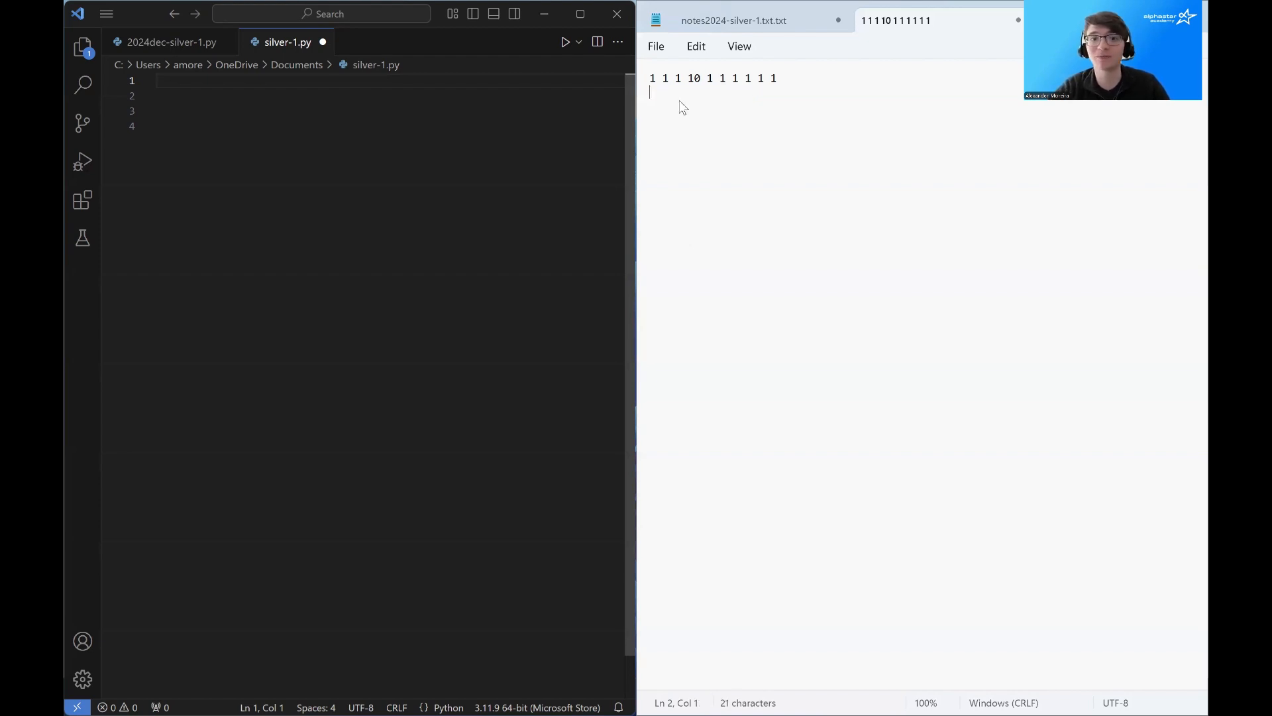
# Step: In the main notes, ask whether Bessie can stop Elsie eating the cake, answering 'No!'
pyautogui.click(734, 21)
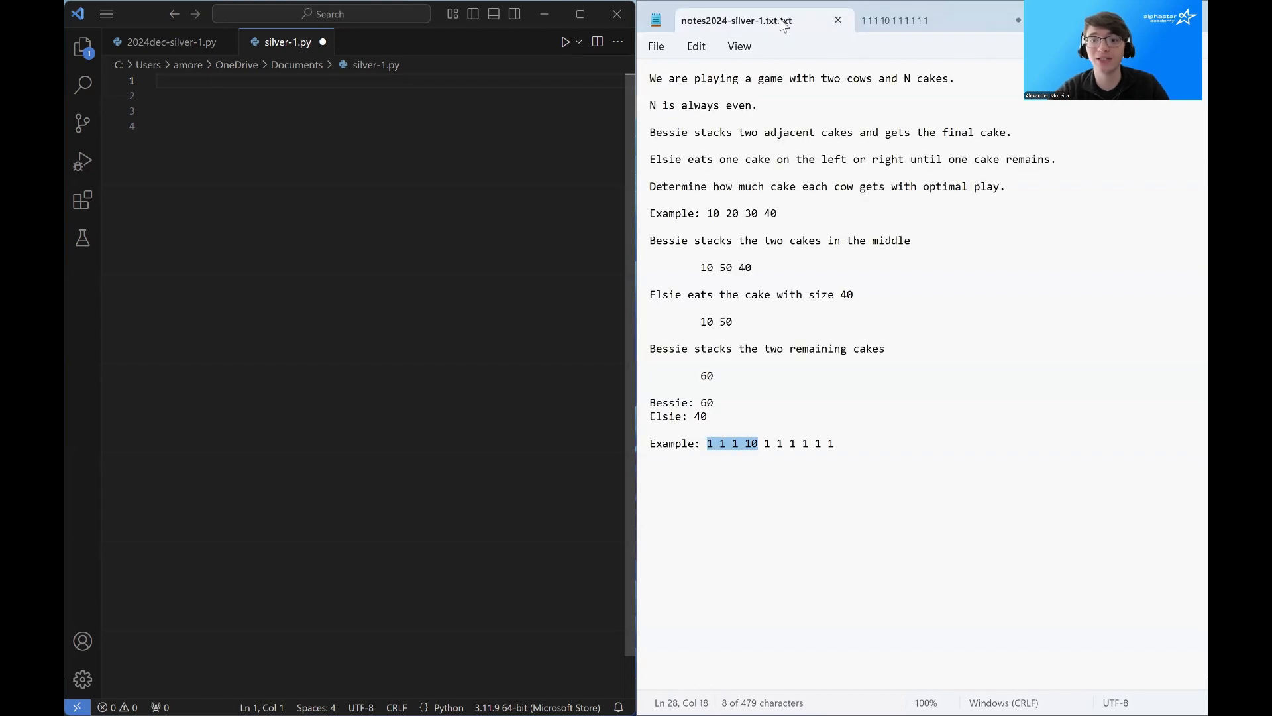
pyautogui.moveTo(734, 434)
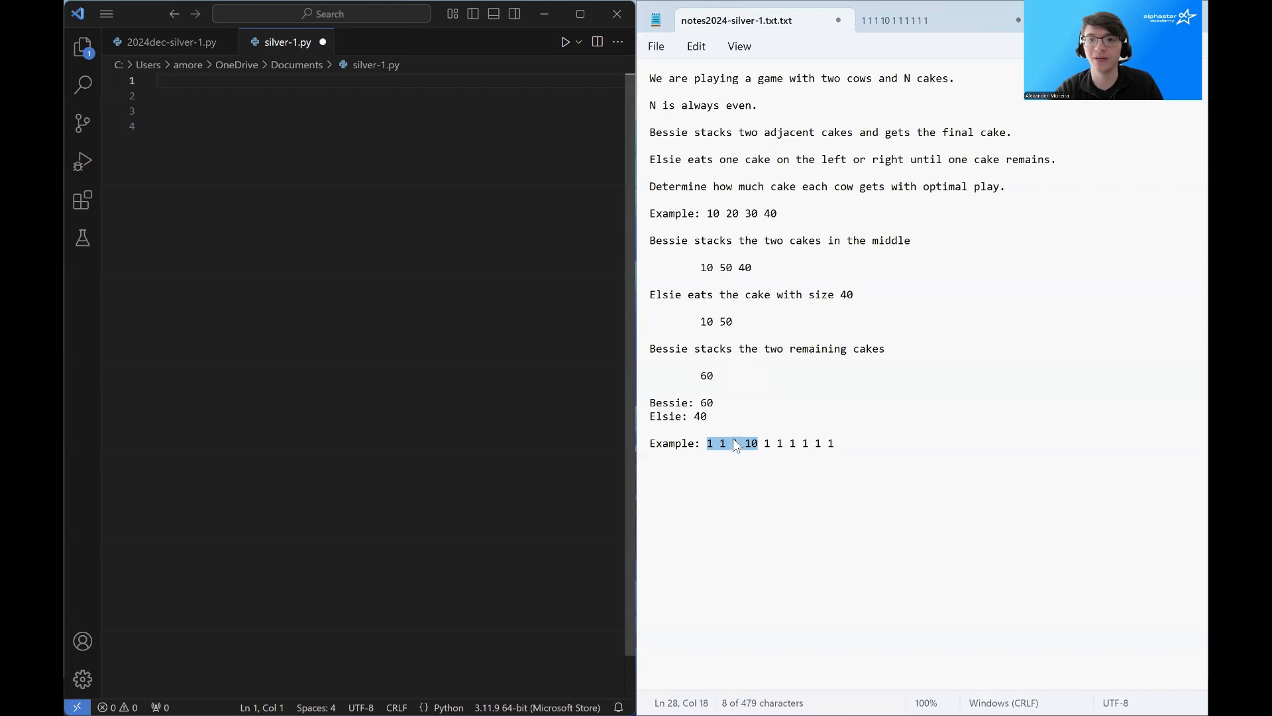
pyautogui.moveTo(731, 452)
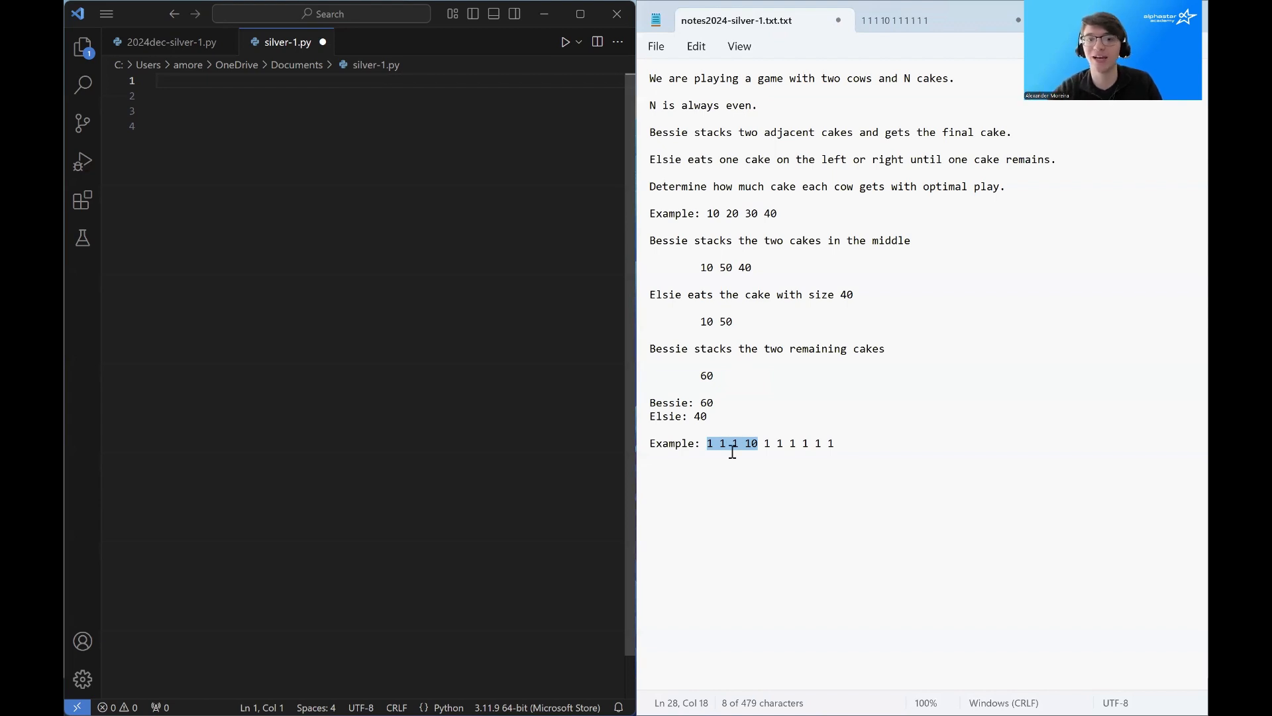
pyautogui.moveTo(737, 455)
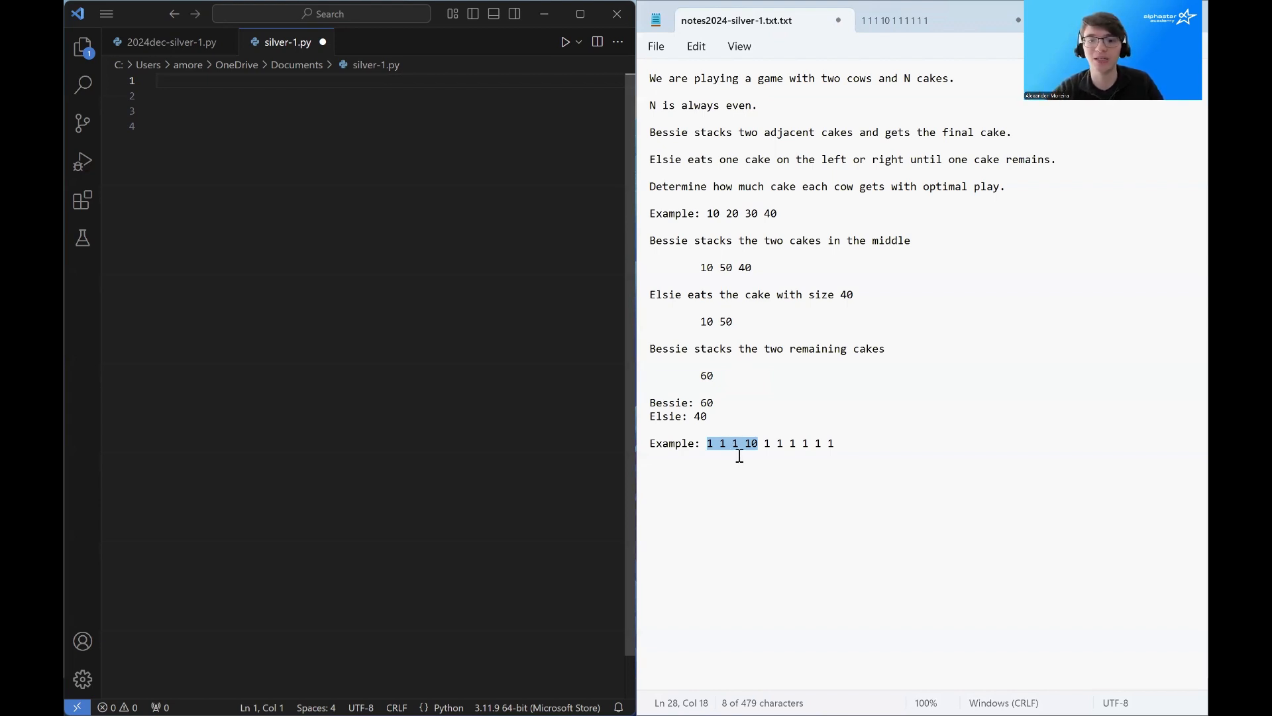
pyautogui.write('Question: Is there anything that Bessie can do to prevent Elsie from eating the cake of size 10?')
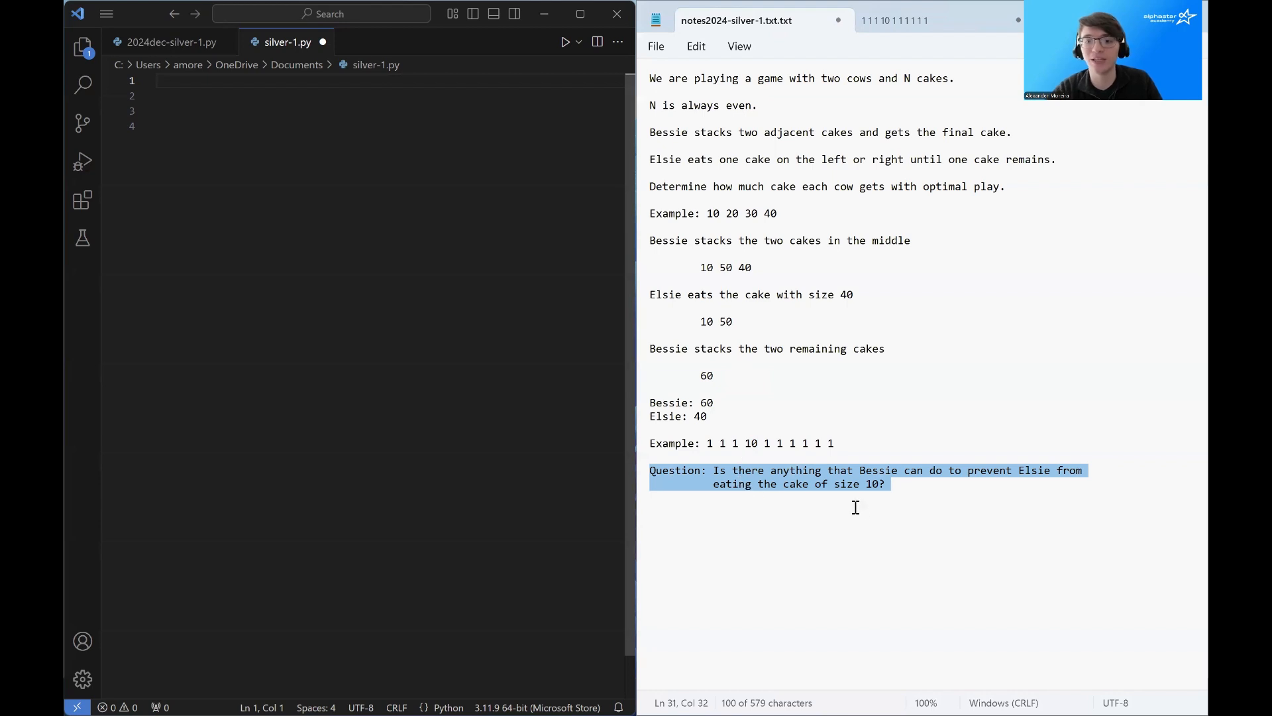
pyautogui.moveTo(865, 511)
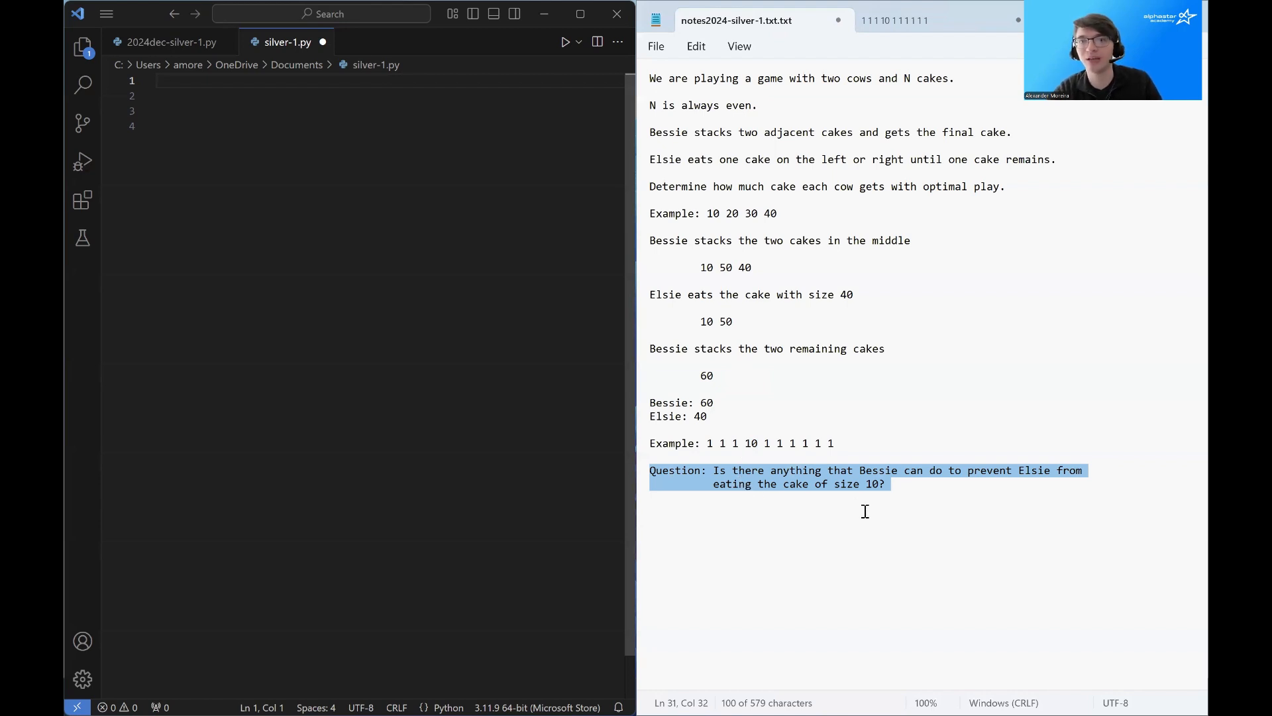
pyautogui.write('No!')
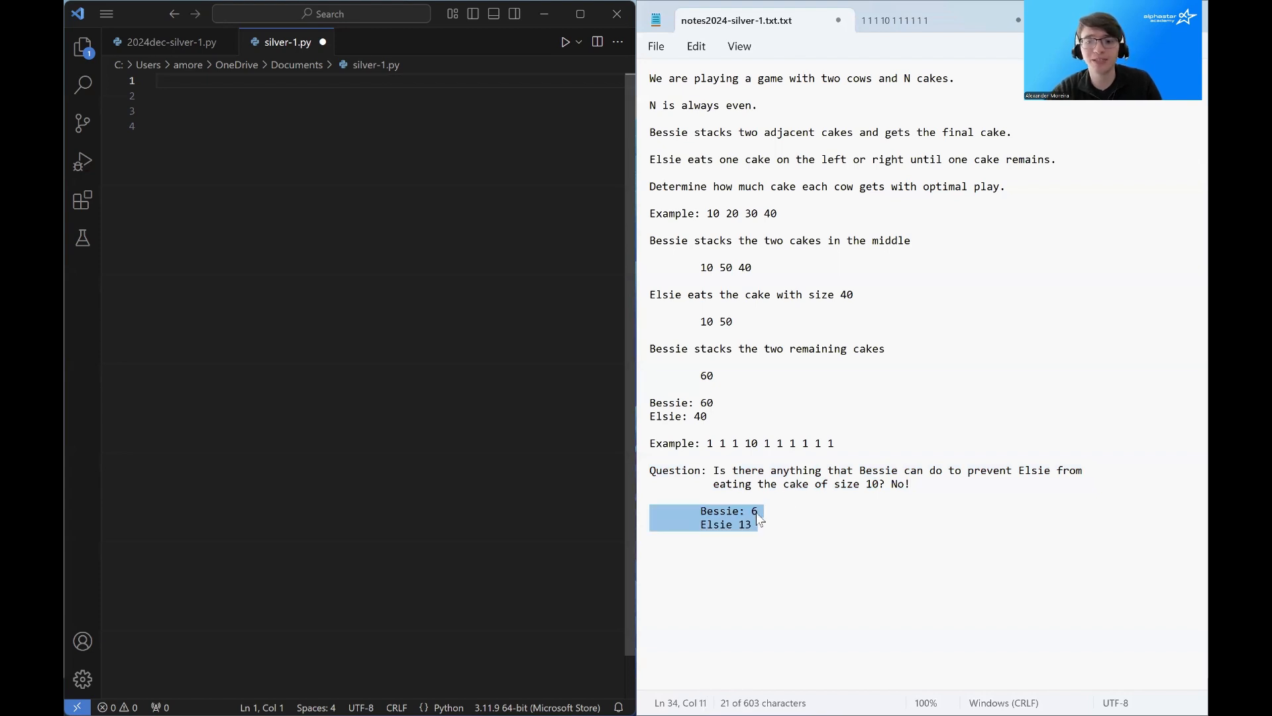
pyautogui.click(769, 444)
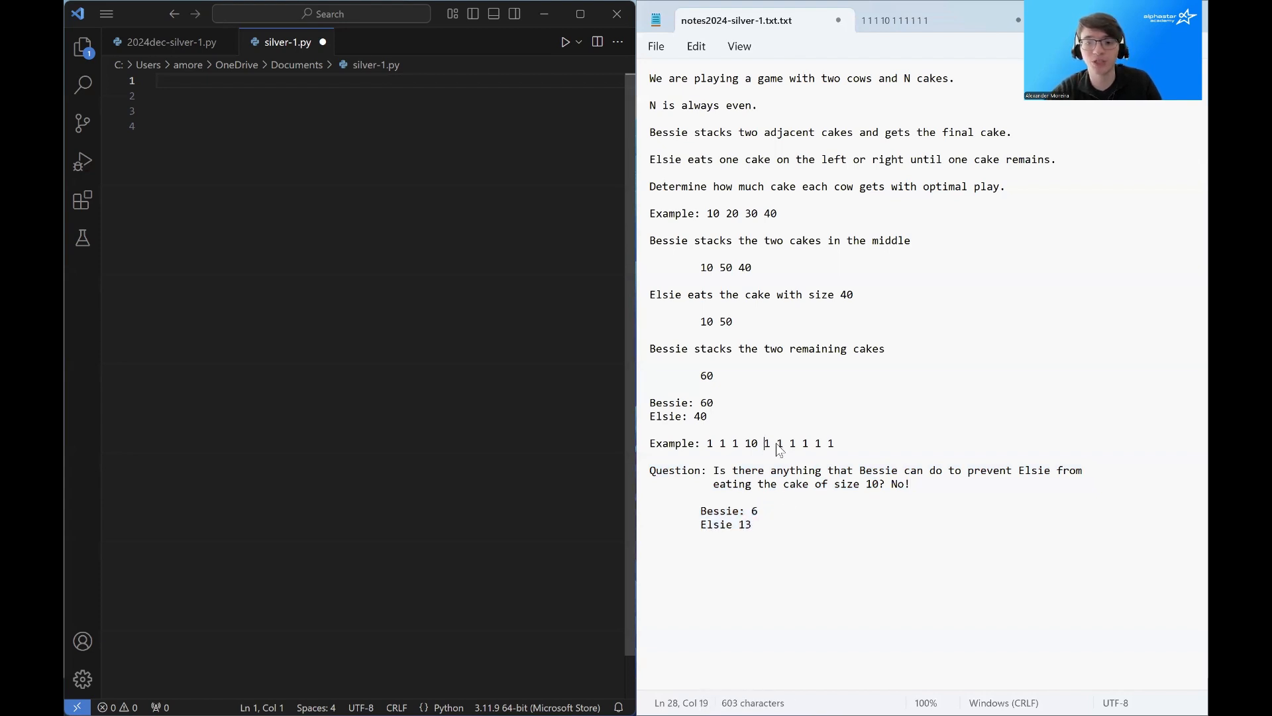
pyautogui.doubleClick(740, 524)
pyautogui.write('Regions Elsie can eat:')
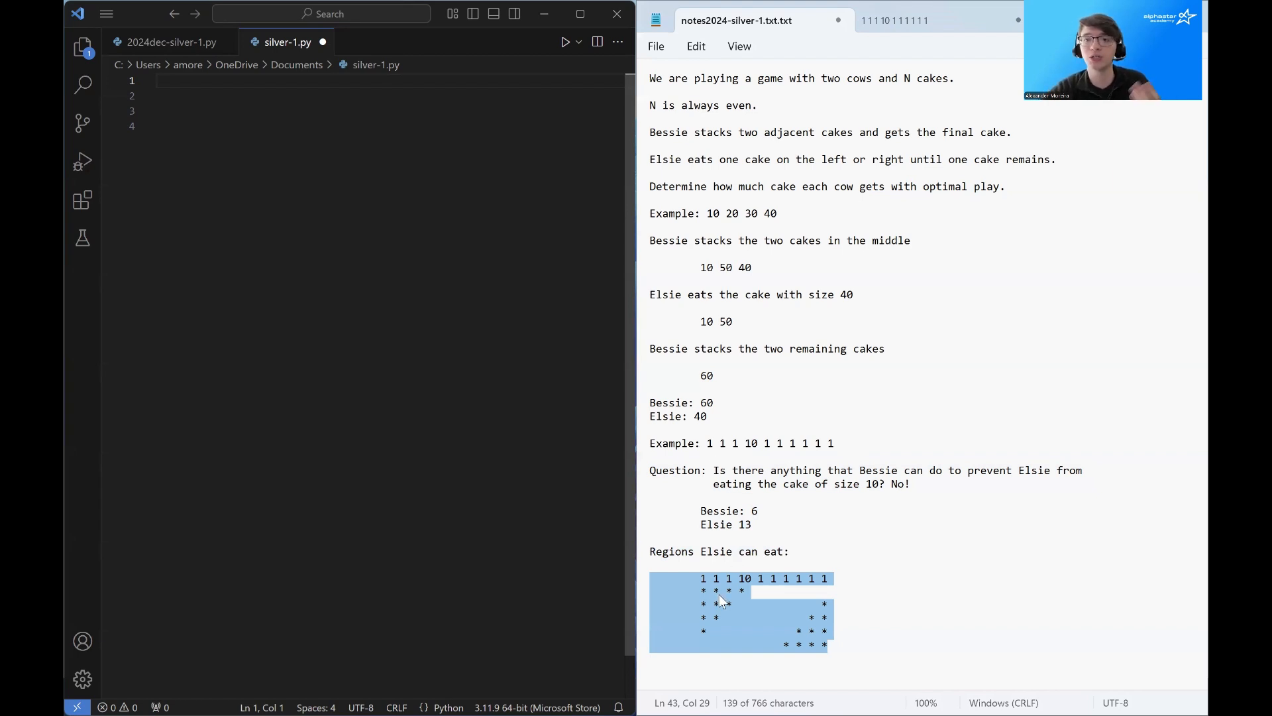
# Step: Point out rows of the 'Regions Elsie can eat' star diagram under the example
pyautogui.click(745, 590)
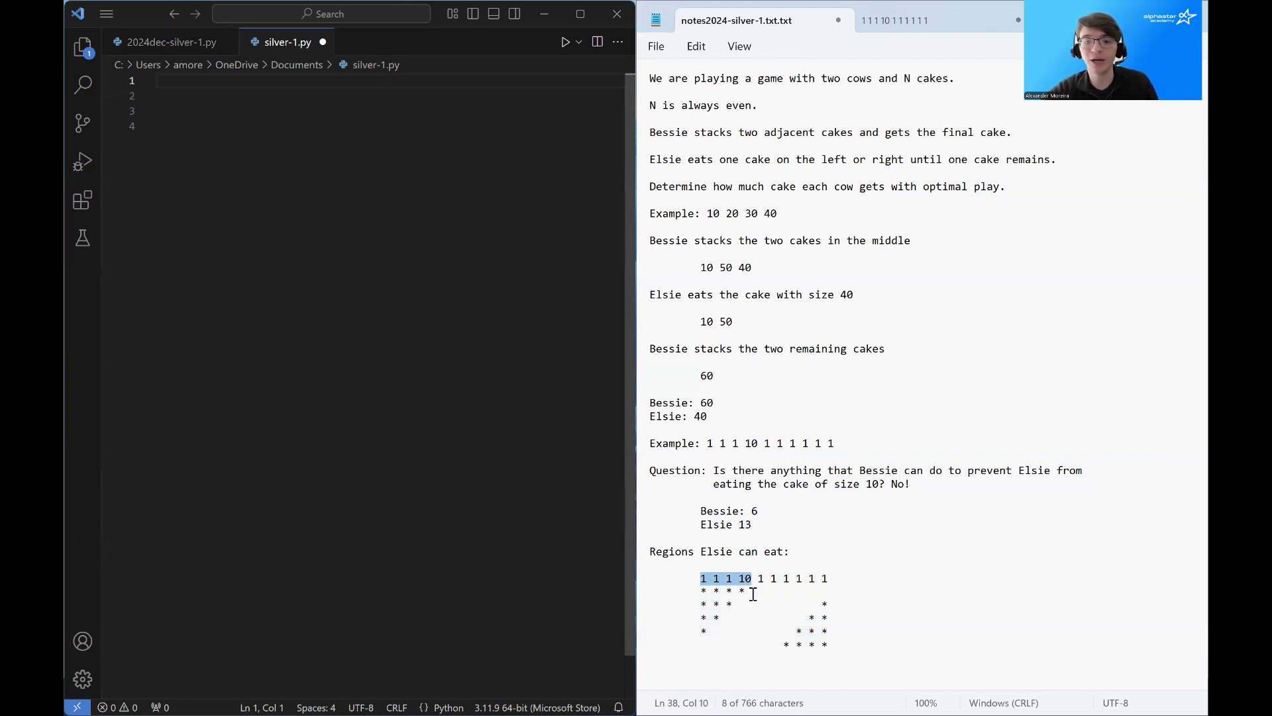
pyautogui.click(728, 578)
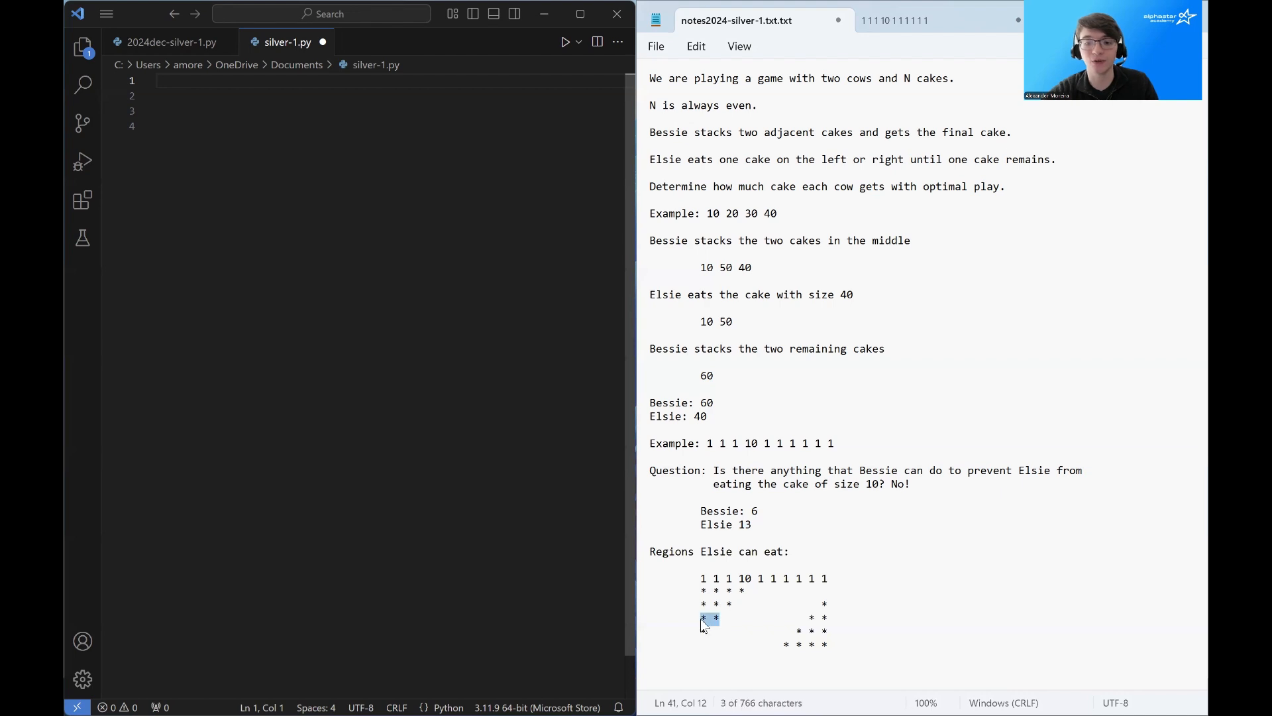
pyautogui.click(820, 578)
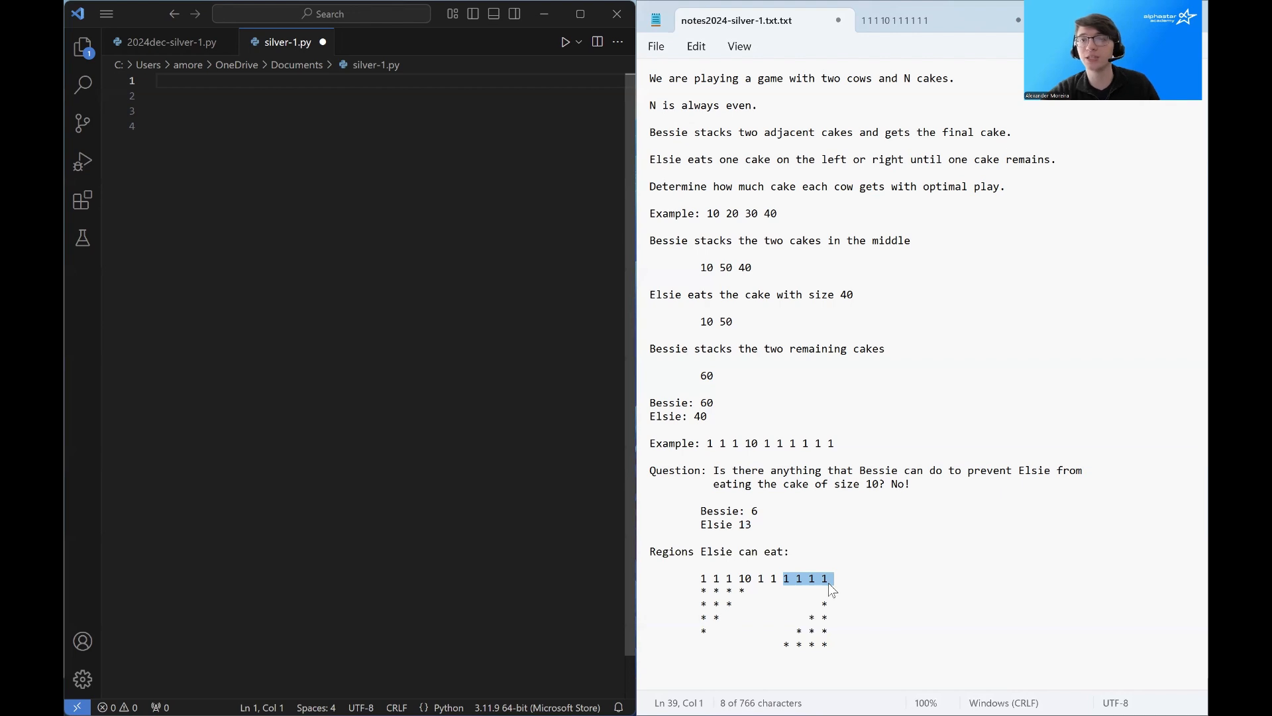
pyautogui.moveTo(825, 590)
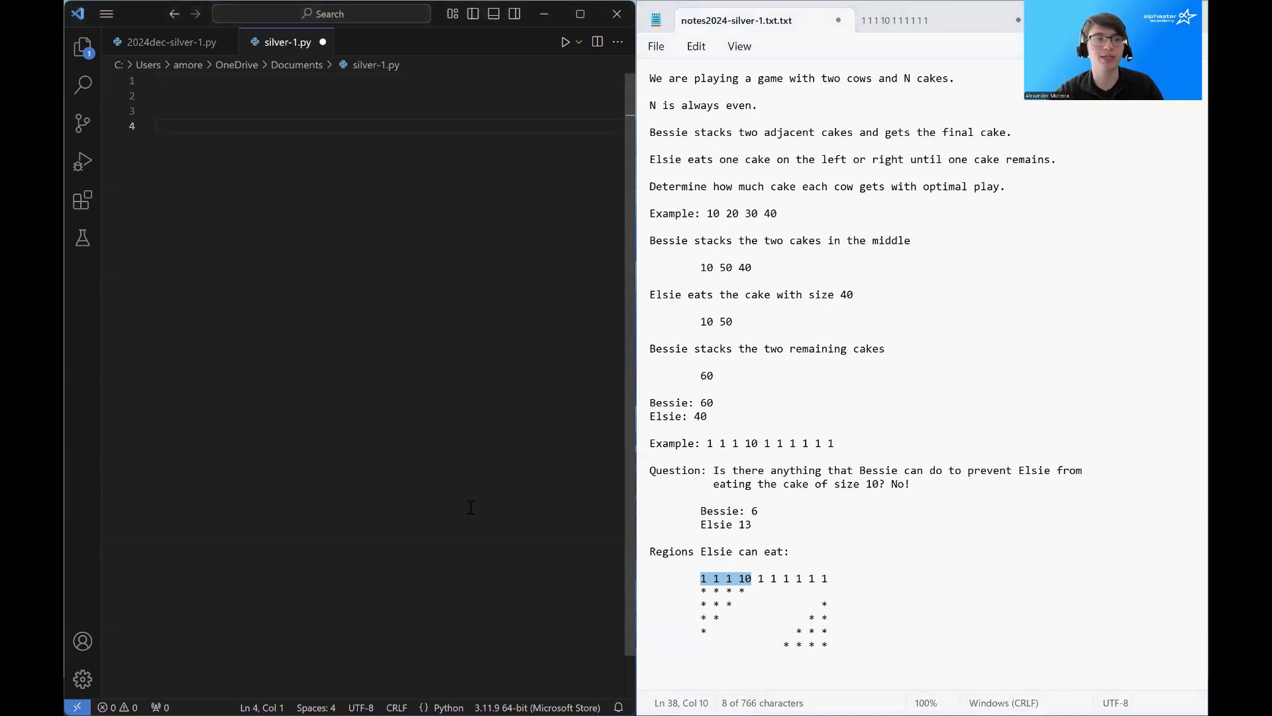
# Step: Type code reading T, N and cakes, then count = sum(cakes[N//2+1:])
pyautogui.write('T = int(input())')
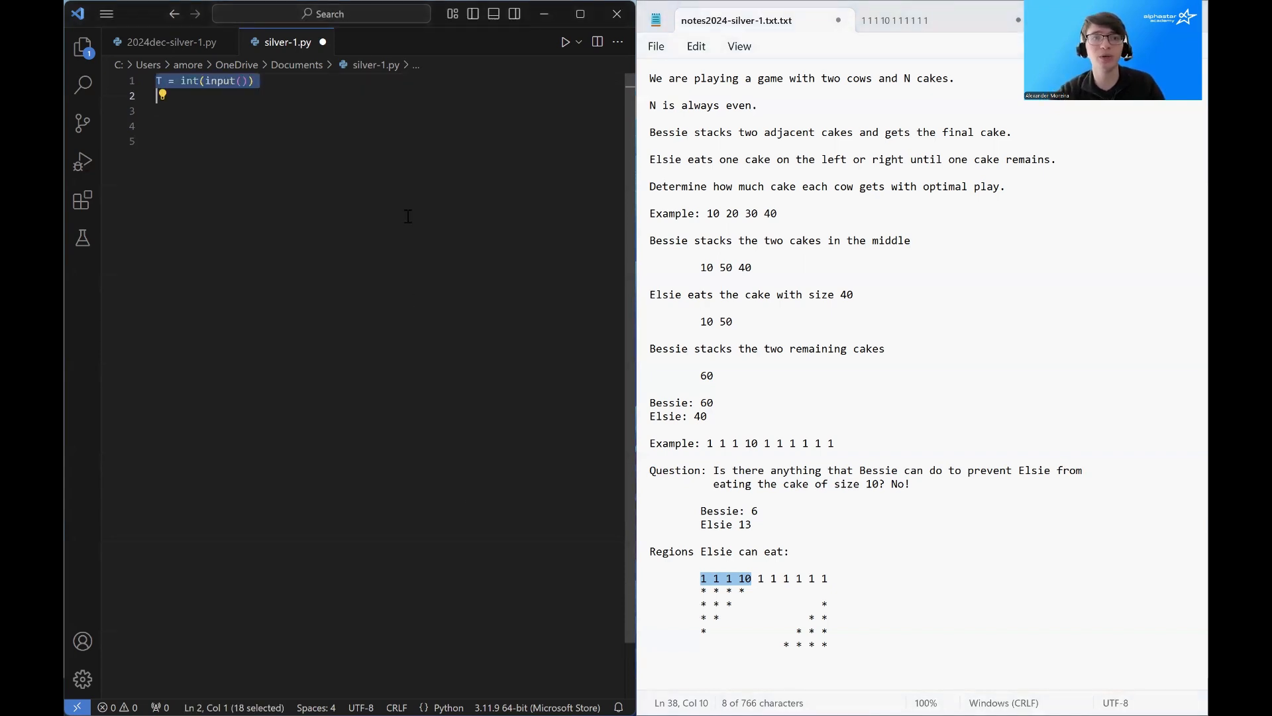
pyautogui.write('for _ in range(T):')
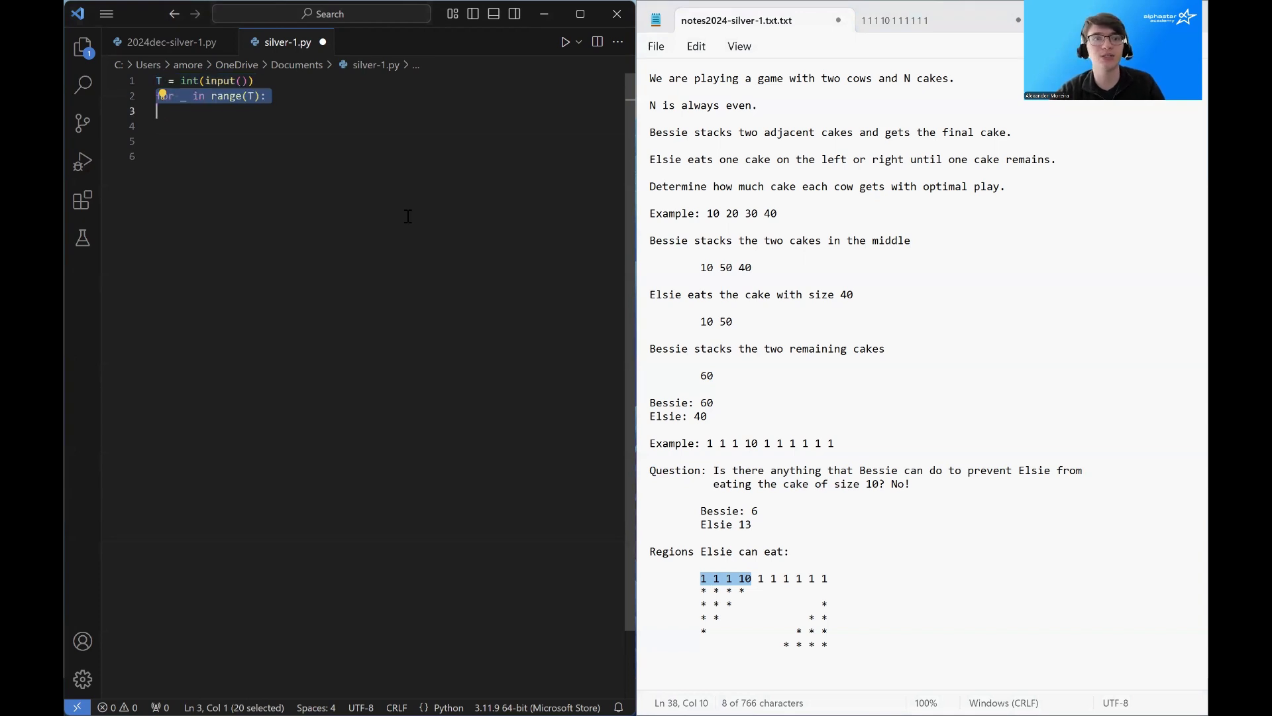
pyautogui.write('N = int(input())')
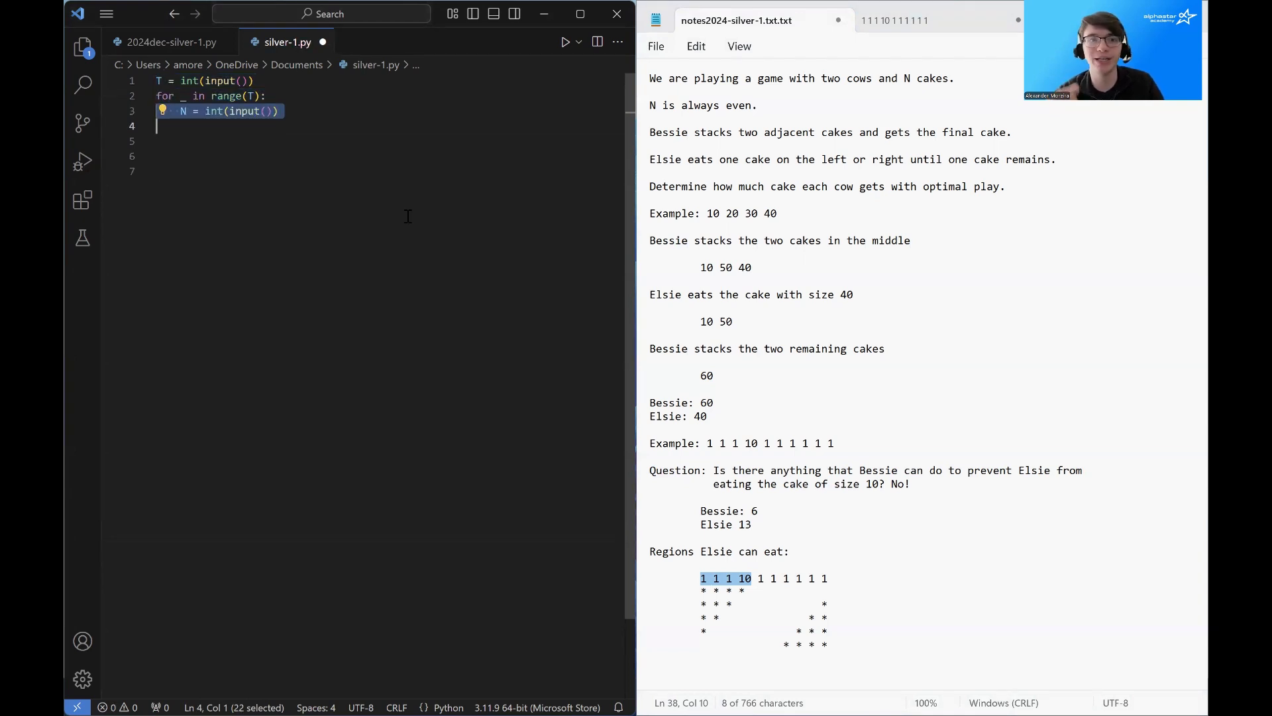
pyautogui.write('cakes = [int(i) for i in input().split()]')
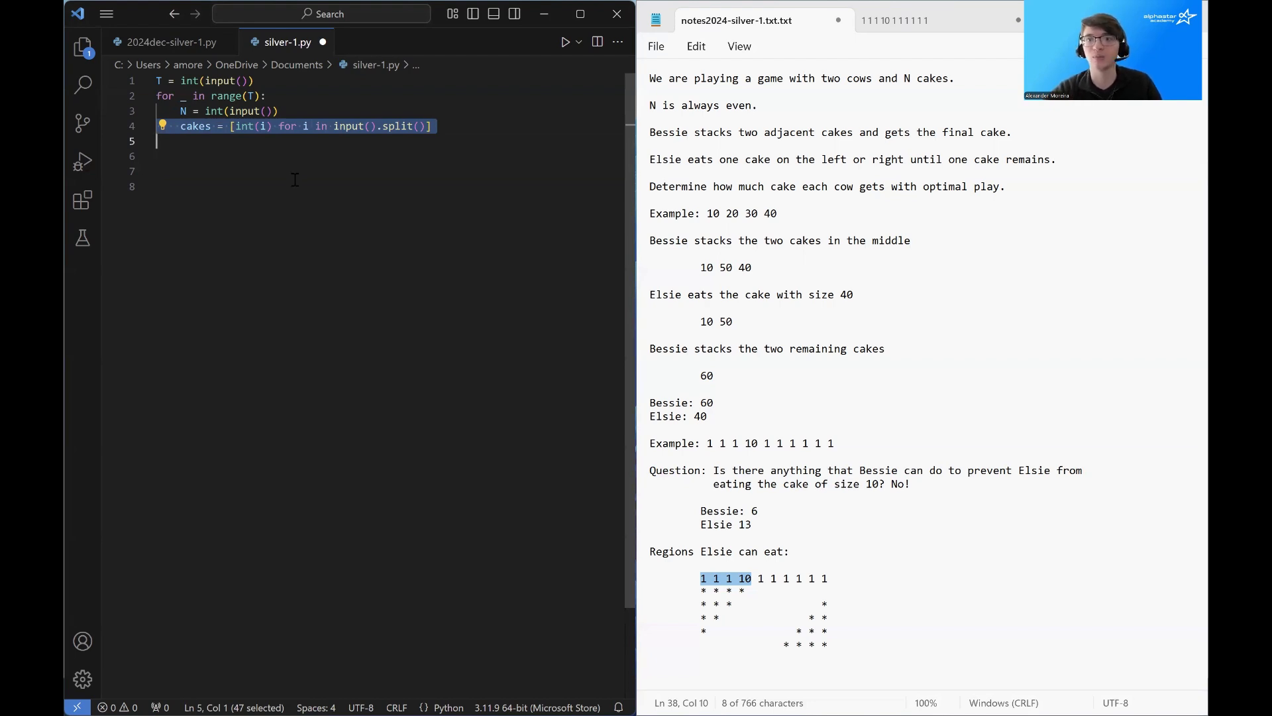
pyautogui.write('count = sum(cakes[N//2+1:])')
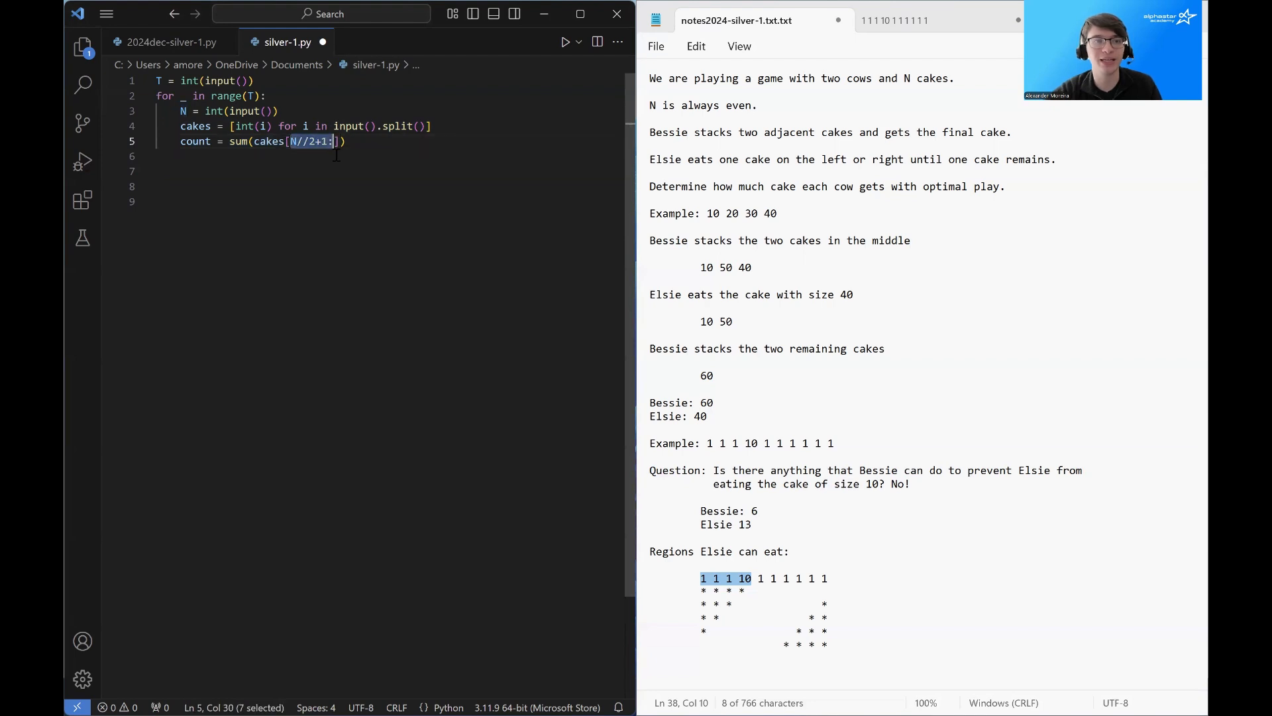
pyautogui.moveTo(784, 587)
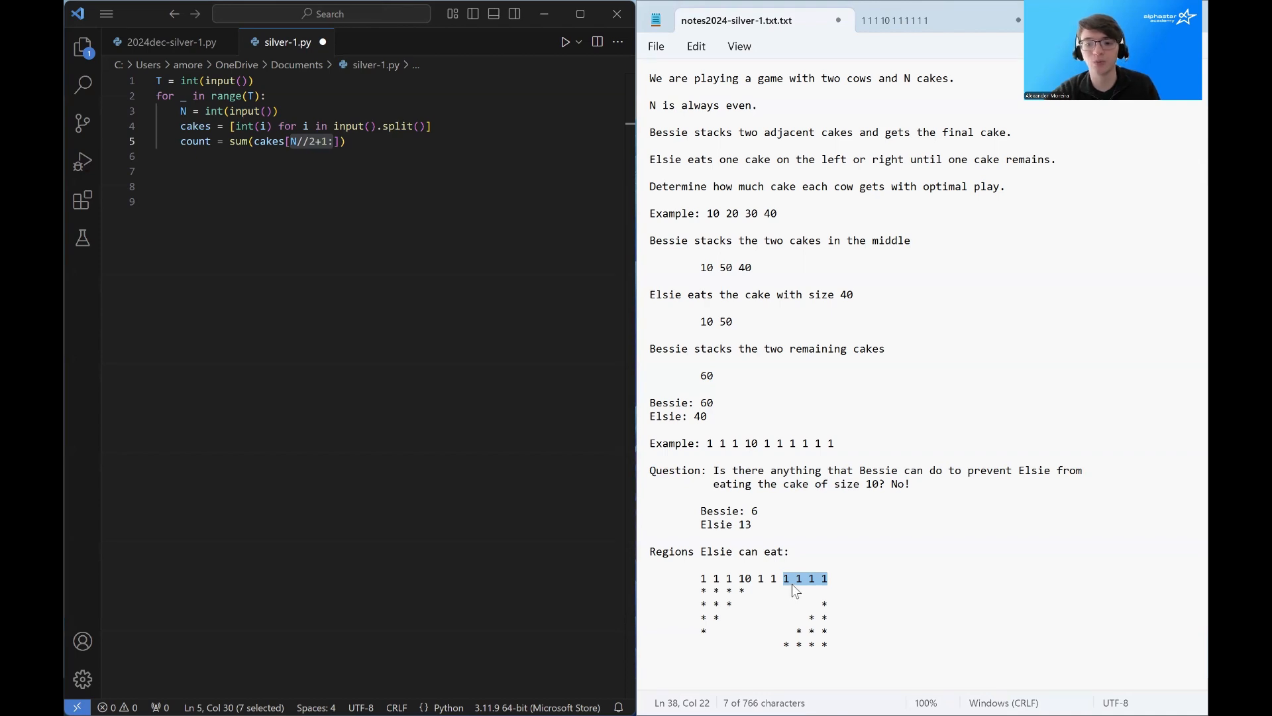
pyautogui.click(785, 578)
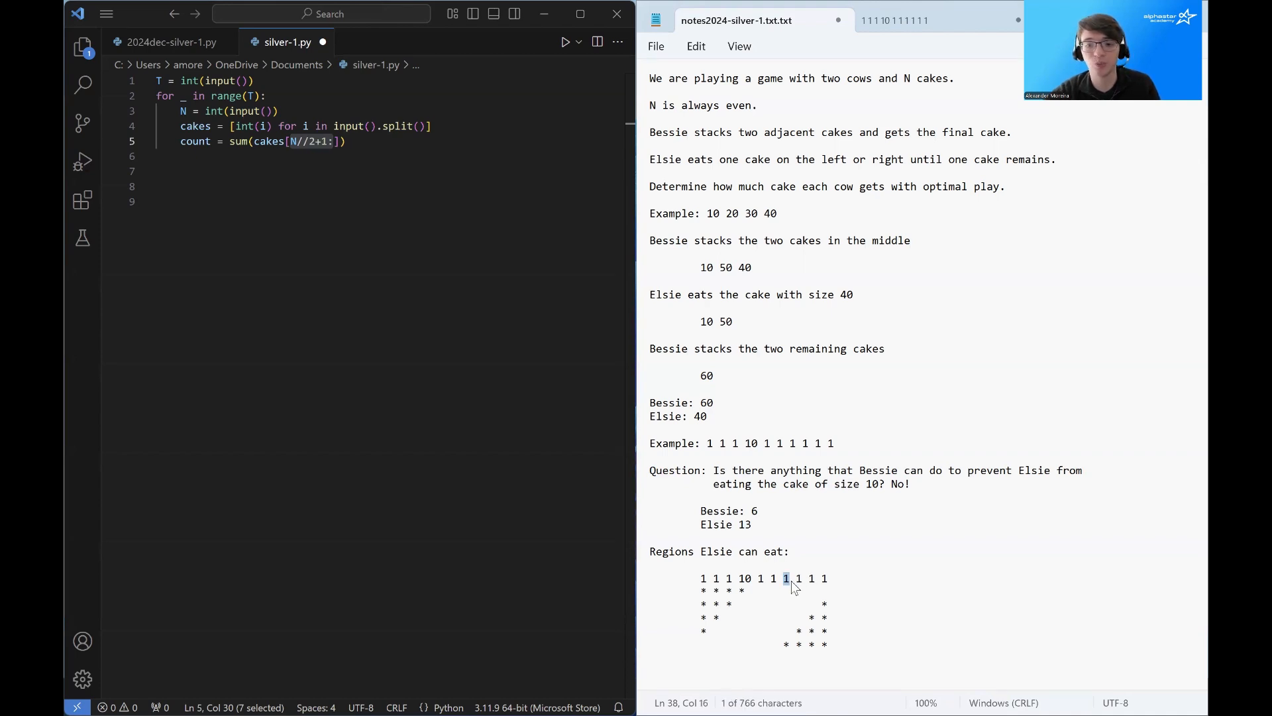
pyautogui.click(704, 578)
pyautogui.write('for i in range(N//2-1):')
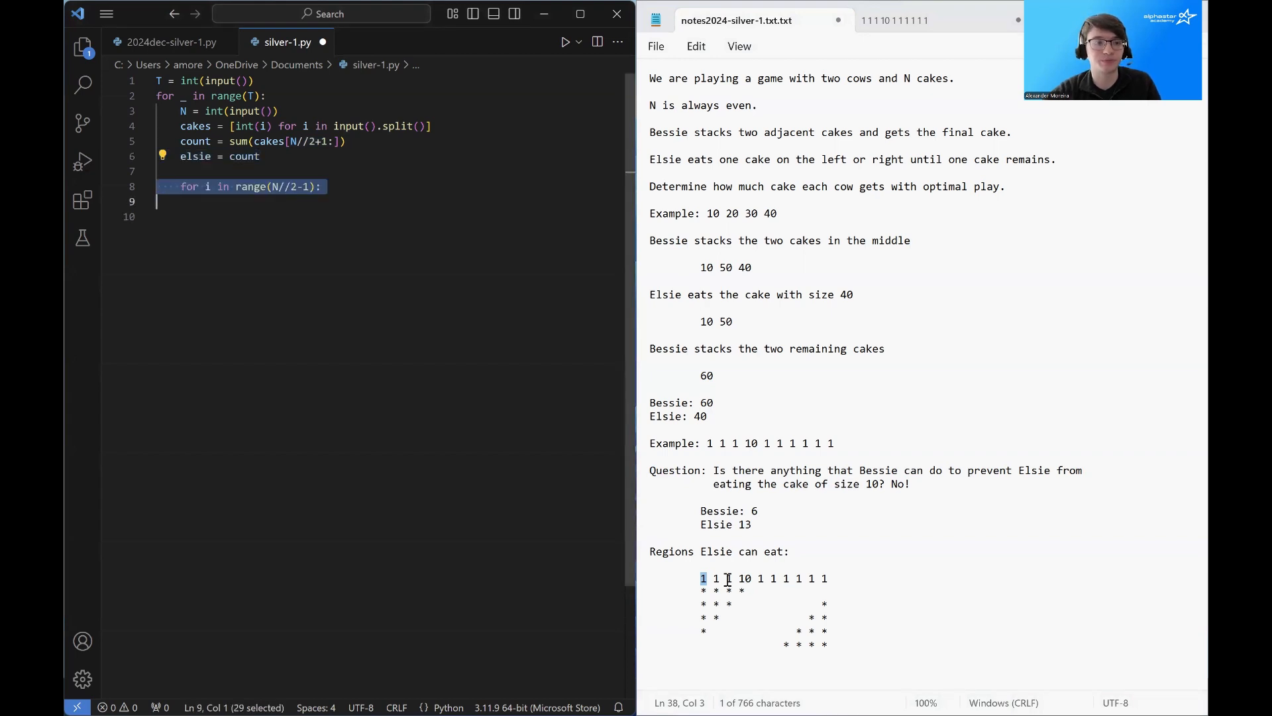
# Step: Add count += cakes[i] in the loop while tracing the window across the example row
pyautogui.write('count += cakes[i]')
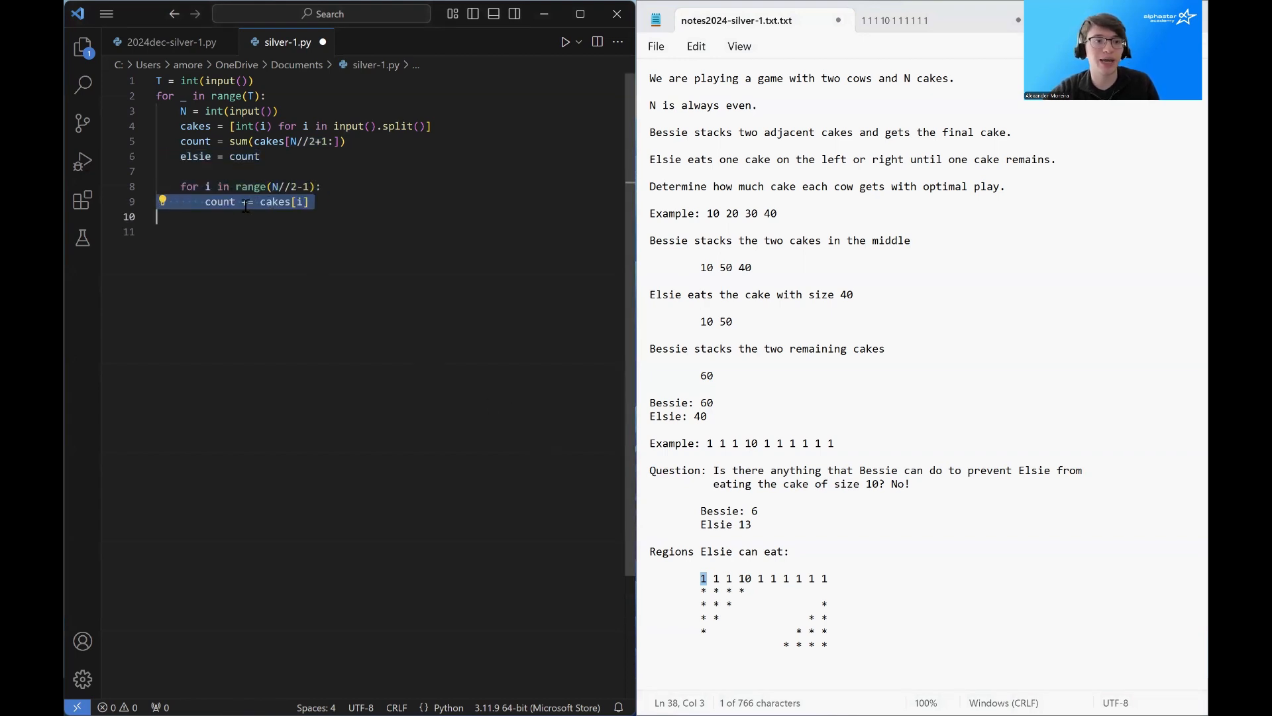
pyautogui.doubleClick(300, 202)
pyautogui.write('count -= cakes[N//2+1+i]')
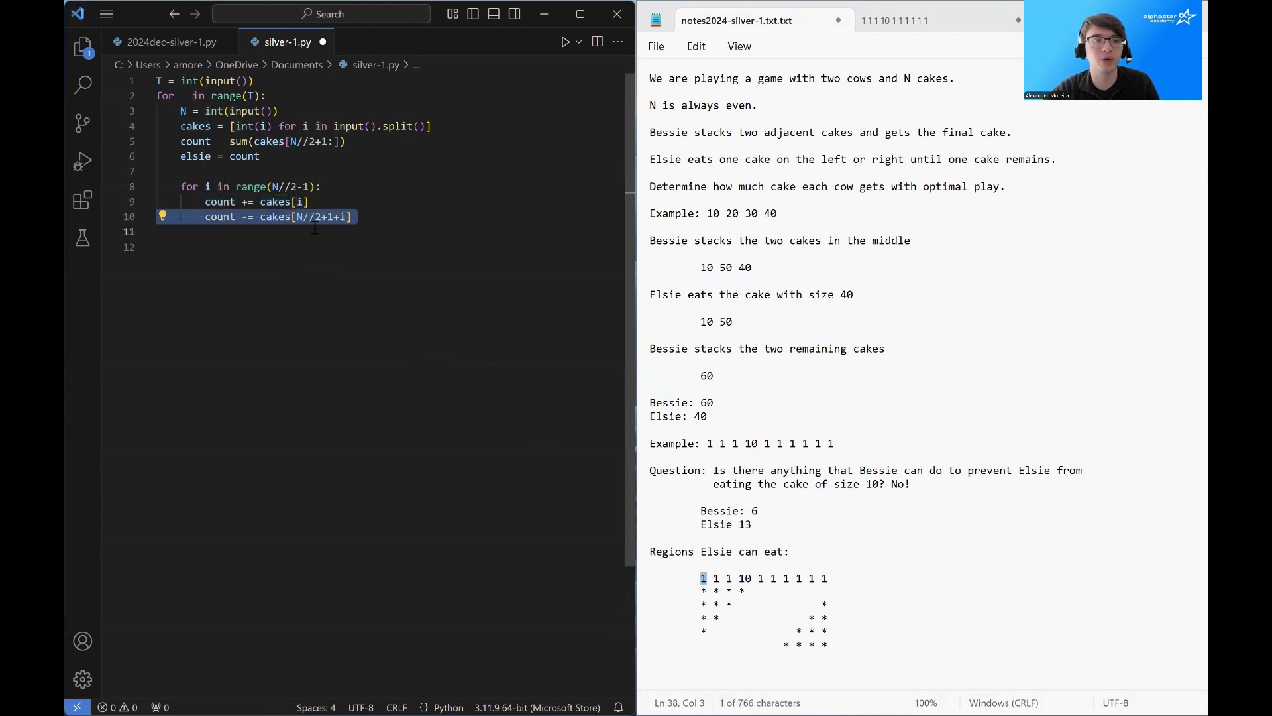
pyautogui.click(788, 578)
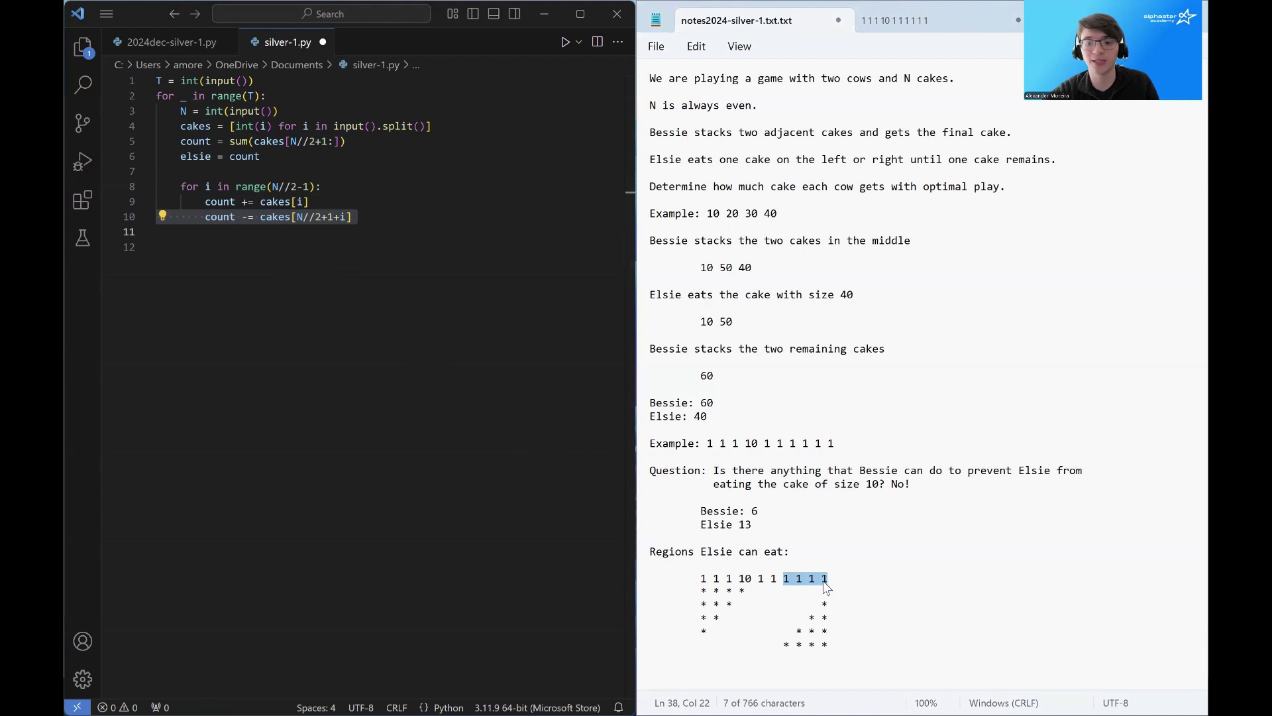
pyautogui.click(797, 579)
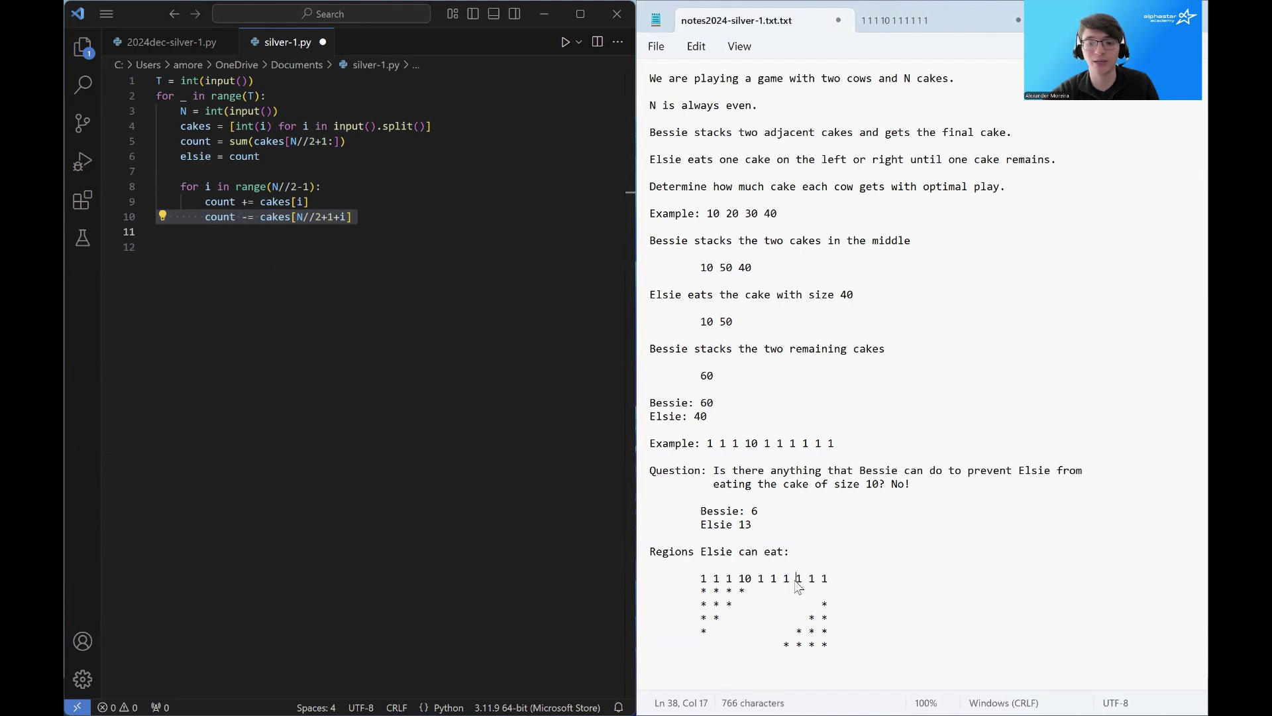
pyautogui.click(706, 579)
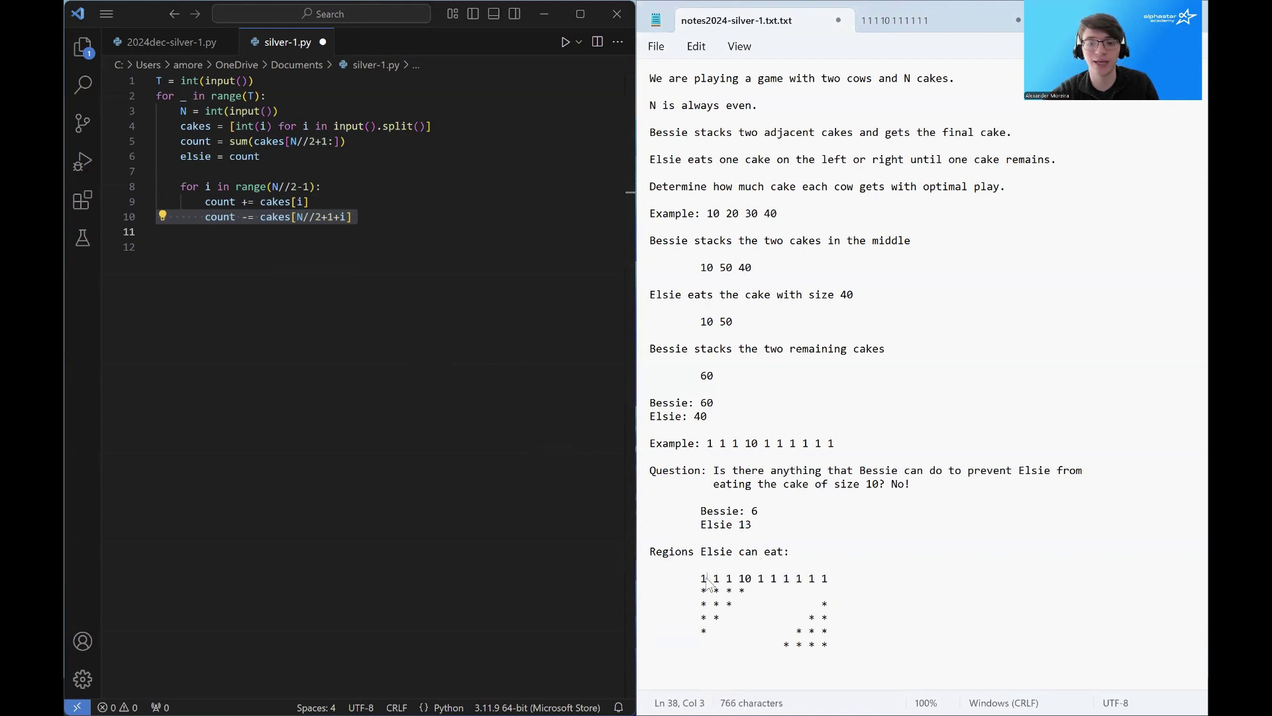
pyautogui.click(704, 578)
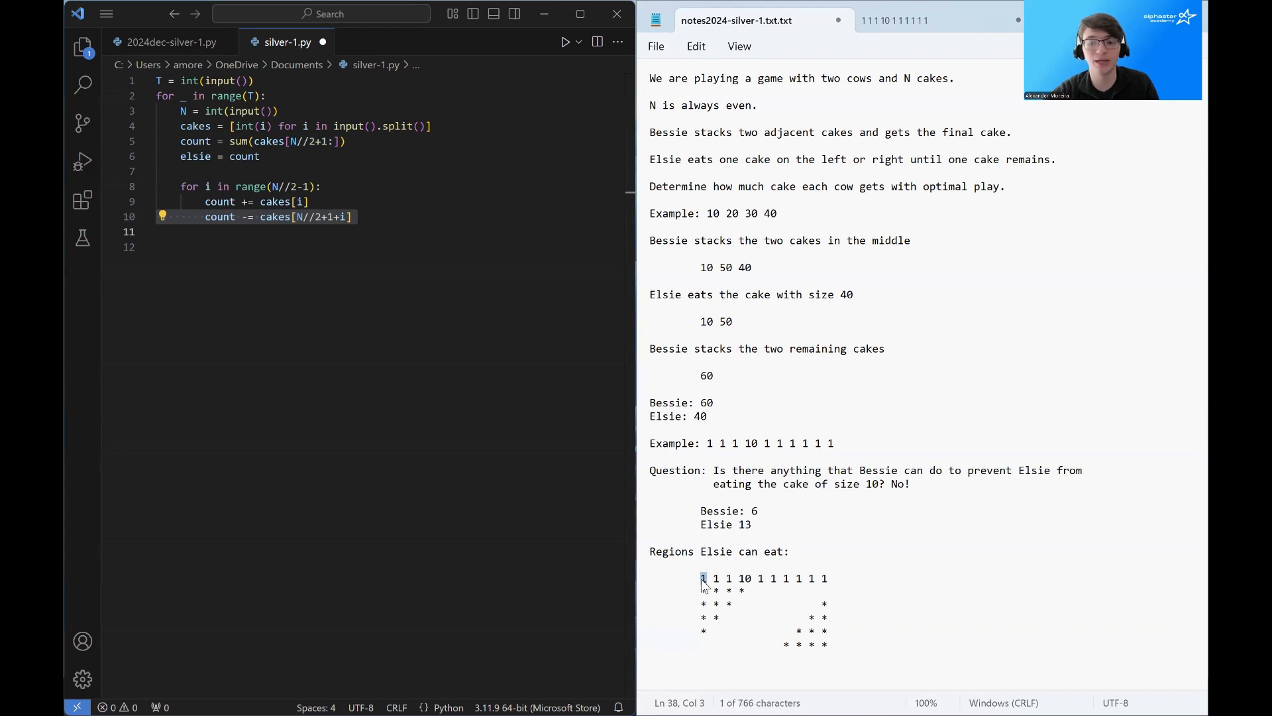
pyautogui.click(795, 579)
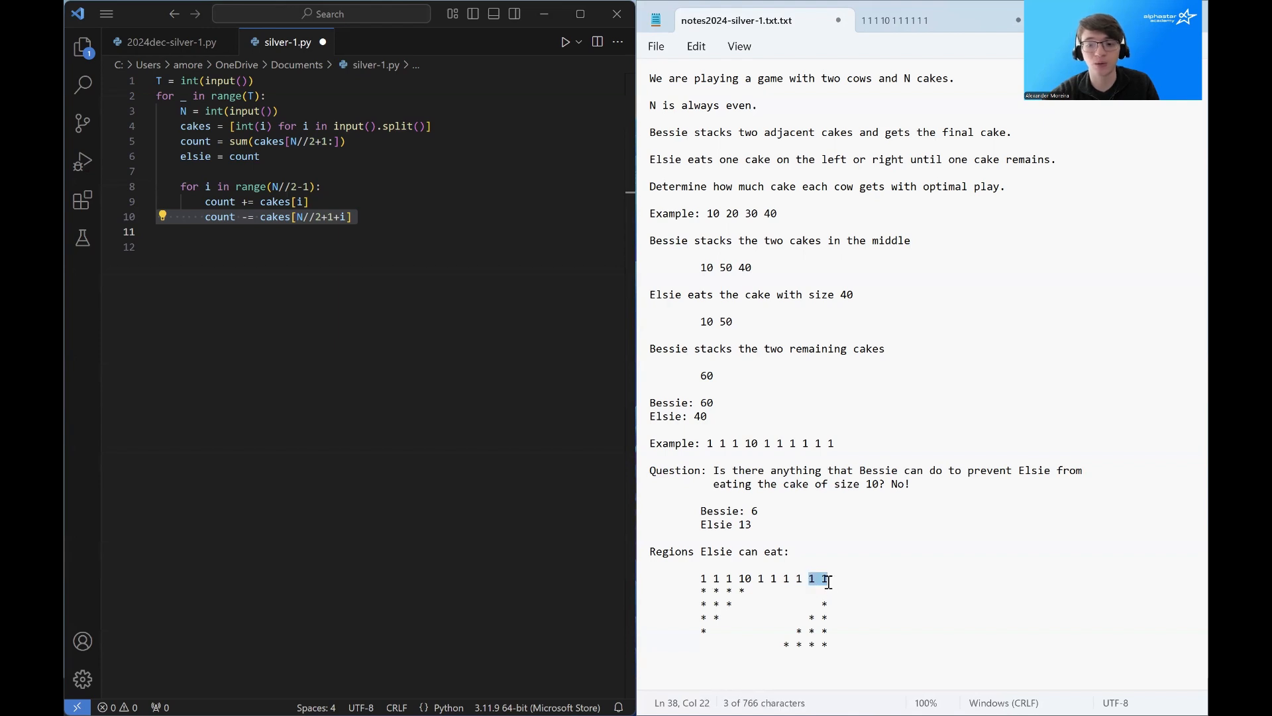
pyautogui.click(703, 578)
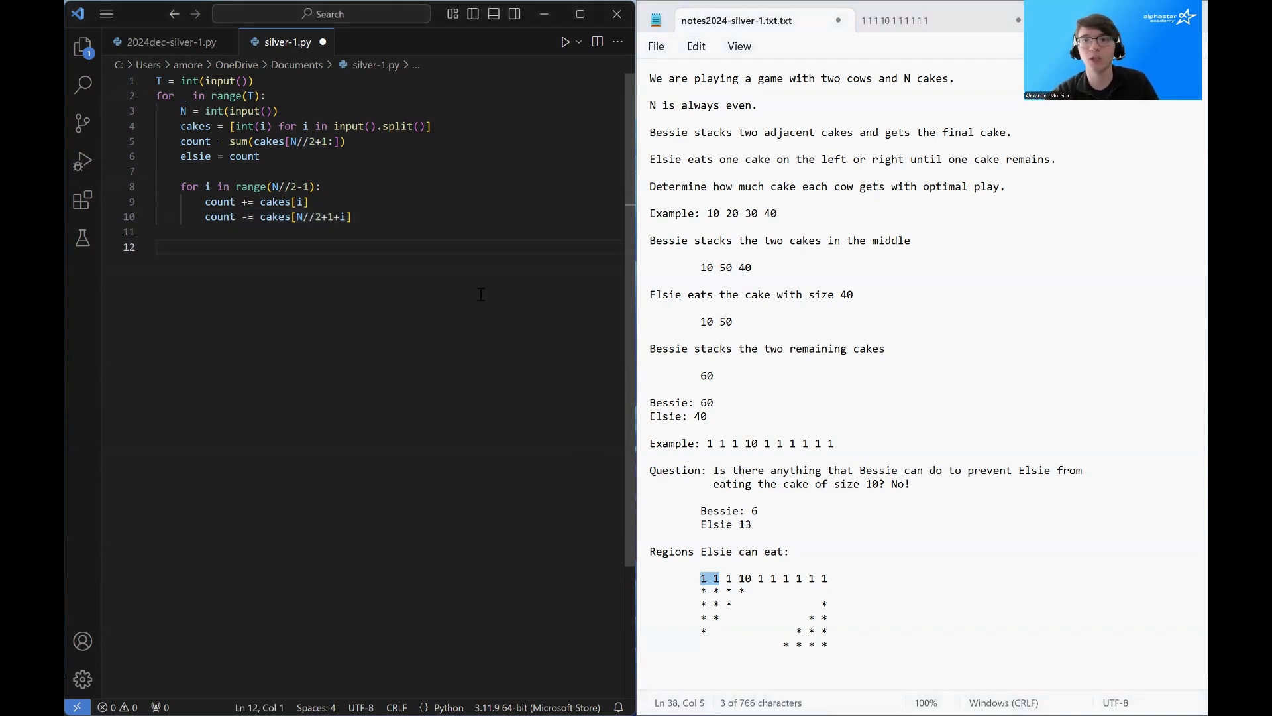
# Step: Add elsie = max(elsie,count) in the loop and print(sum(cakes) - elsie, elsie) after it
pyautogui.write('elsie = max(elsie,count)')
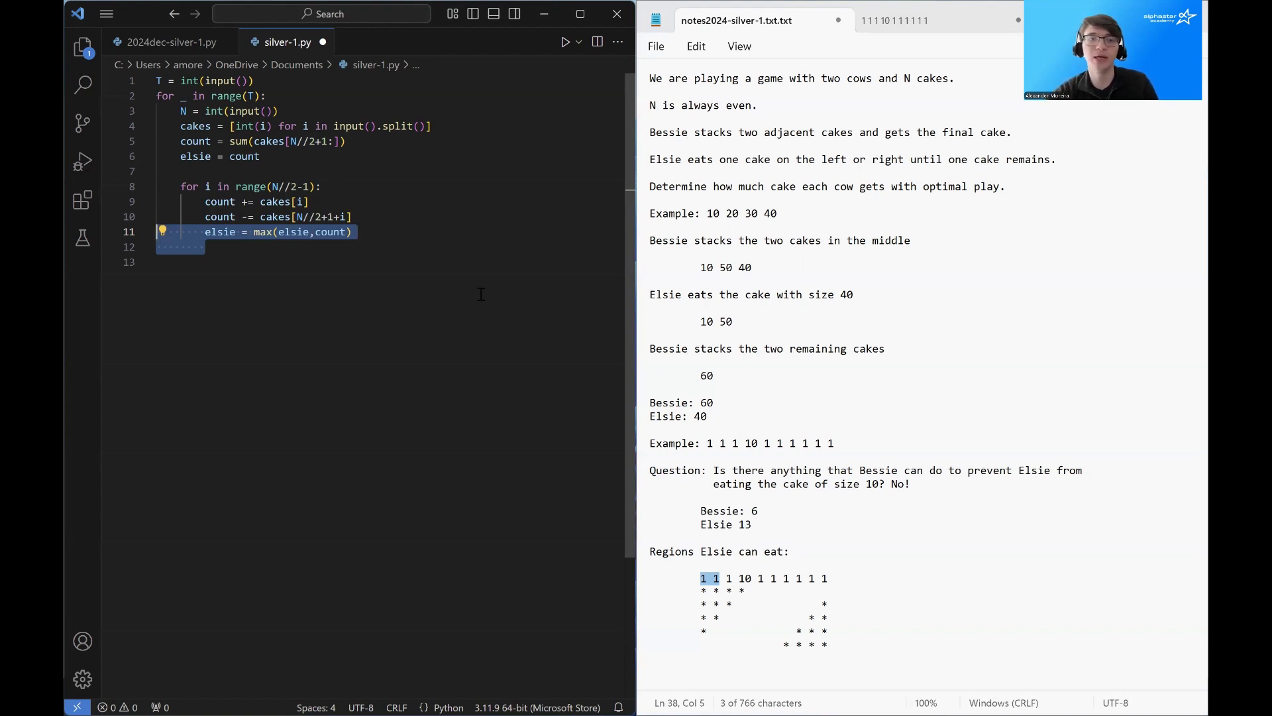
pyautogui.write('print(sum(cakes) - elsie, elsie)')
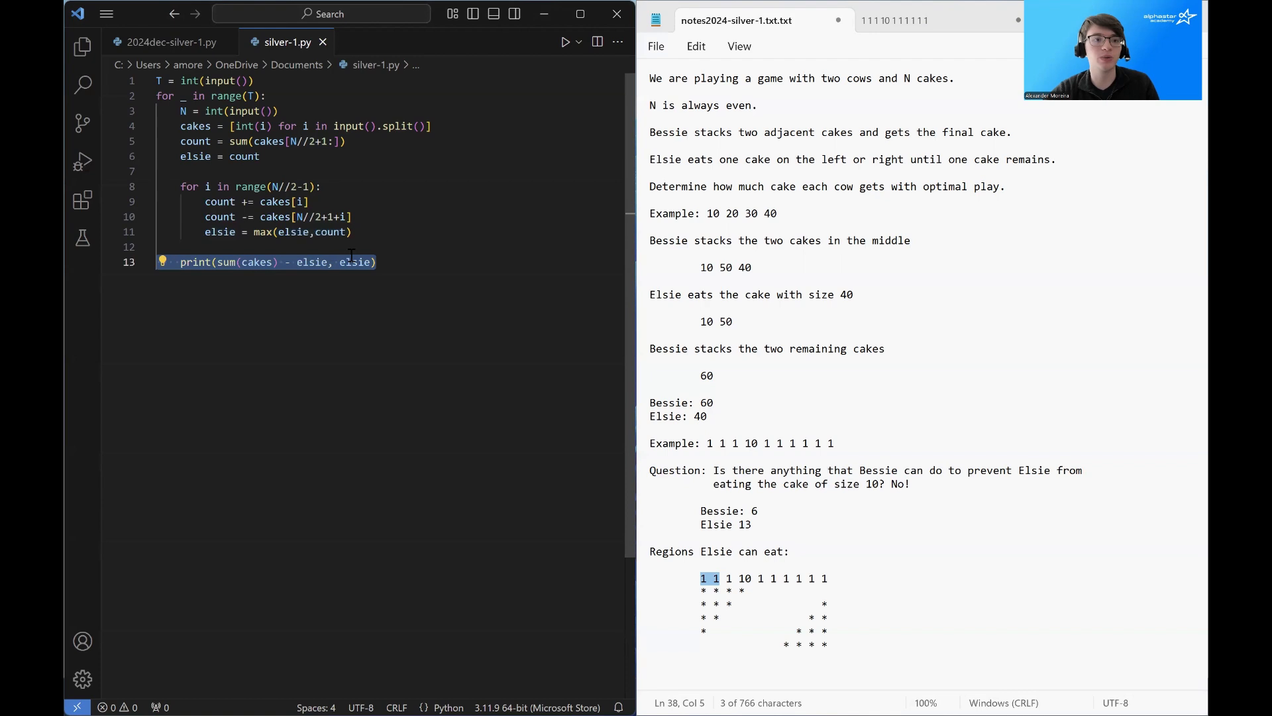